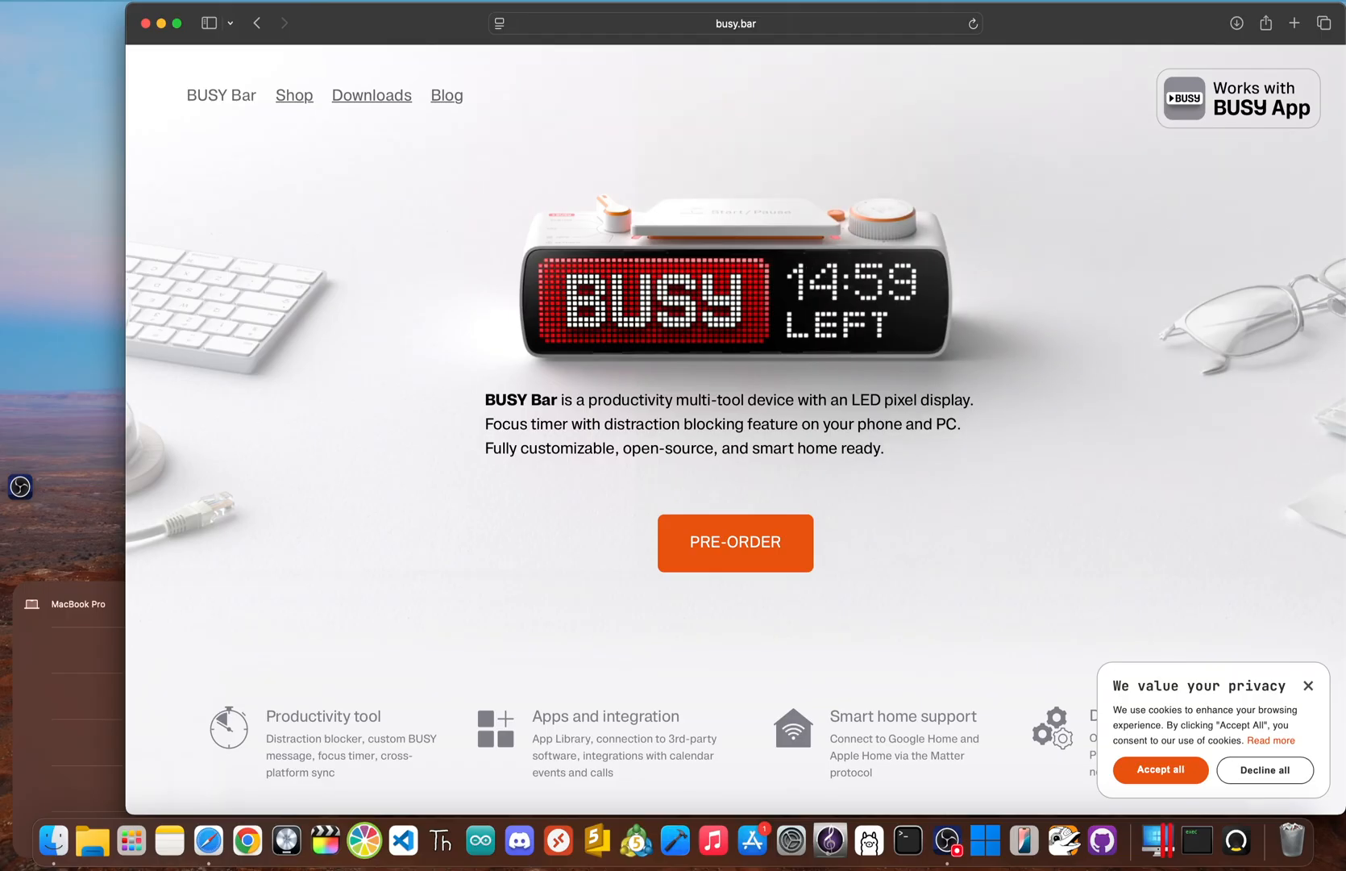
- Leave busy.bar and go to the flipperzero-firmware 1.4.2 release page on GitHub
left_click(518, 840)
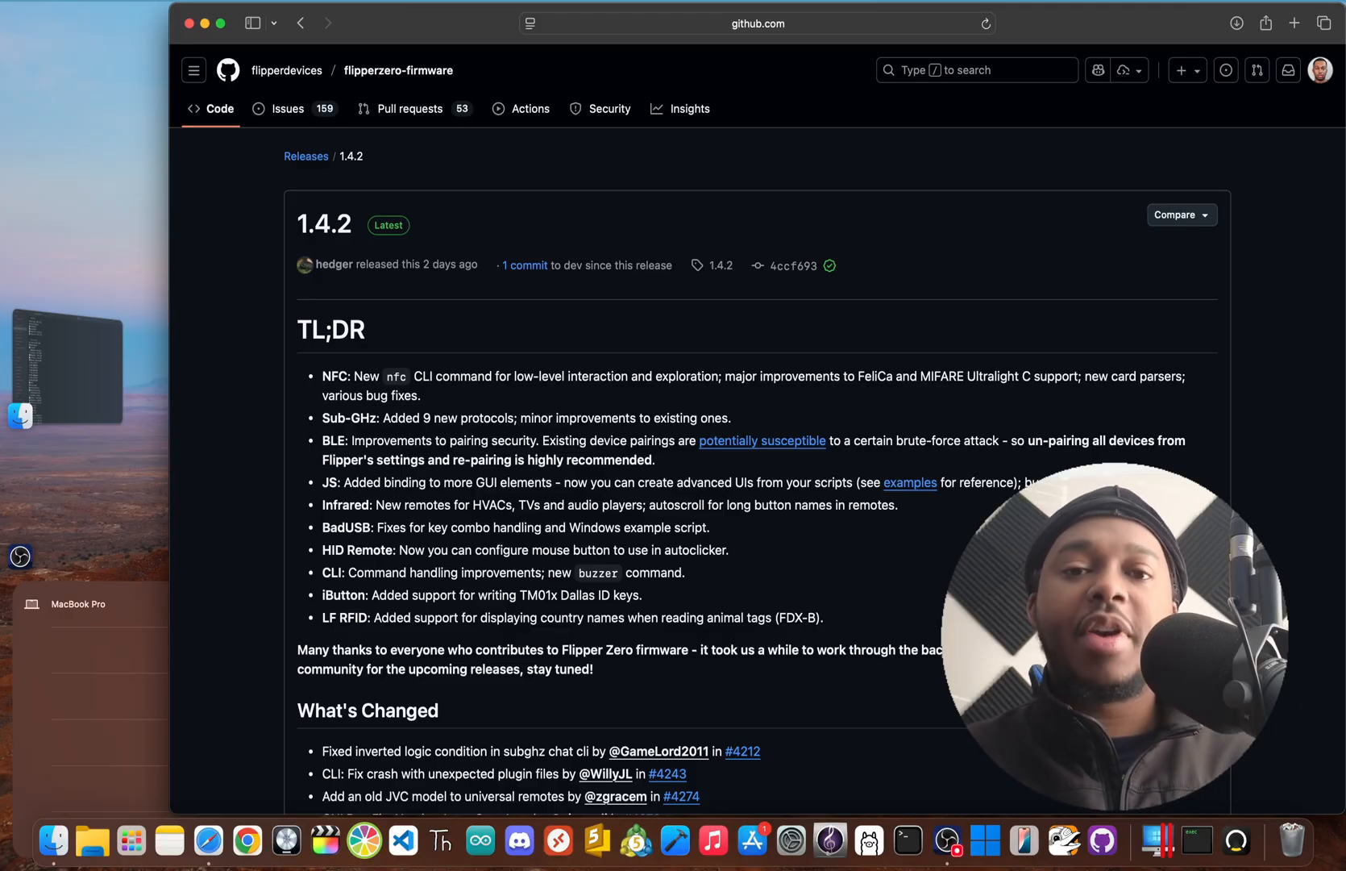
left_click(505, 840)
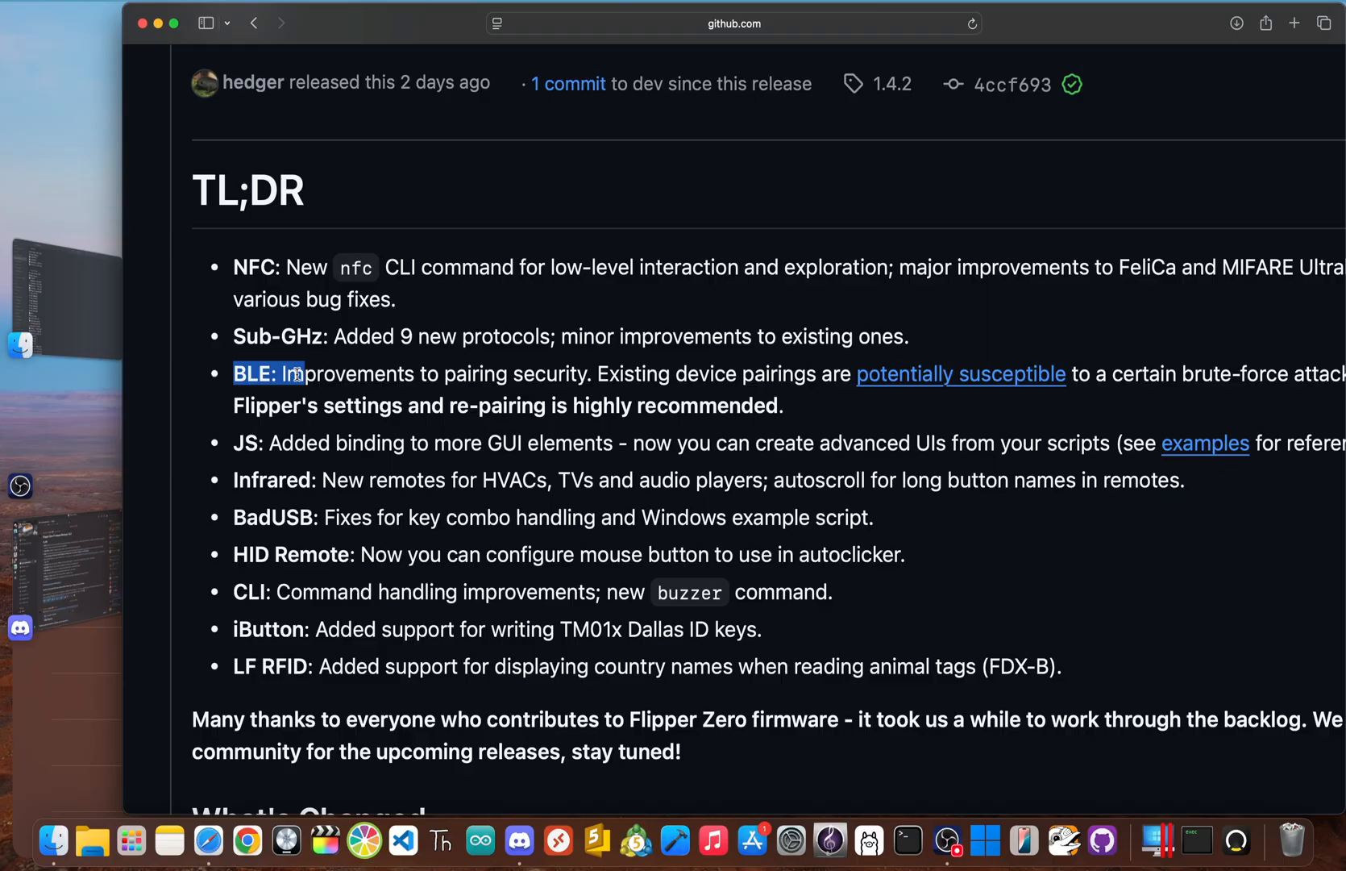
mouse_move(364, 394)
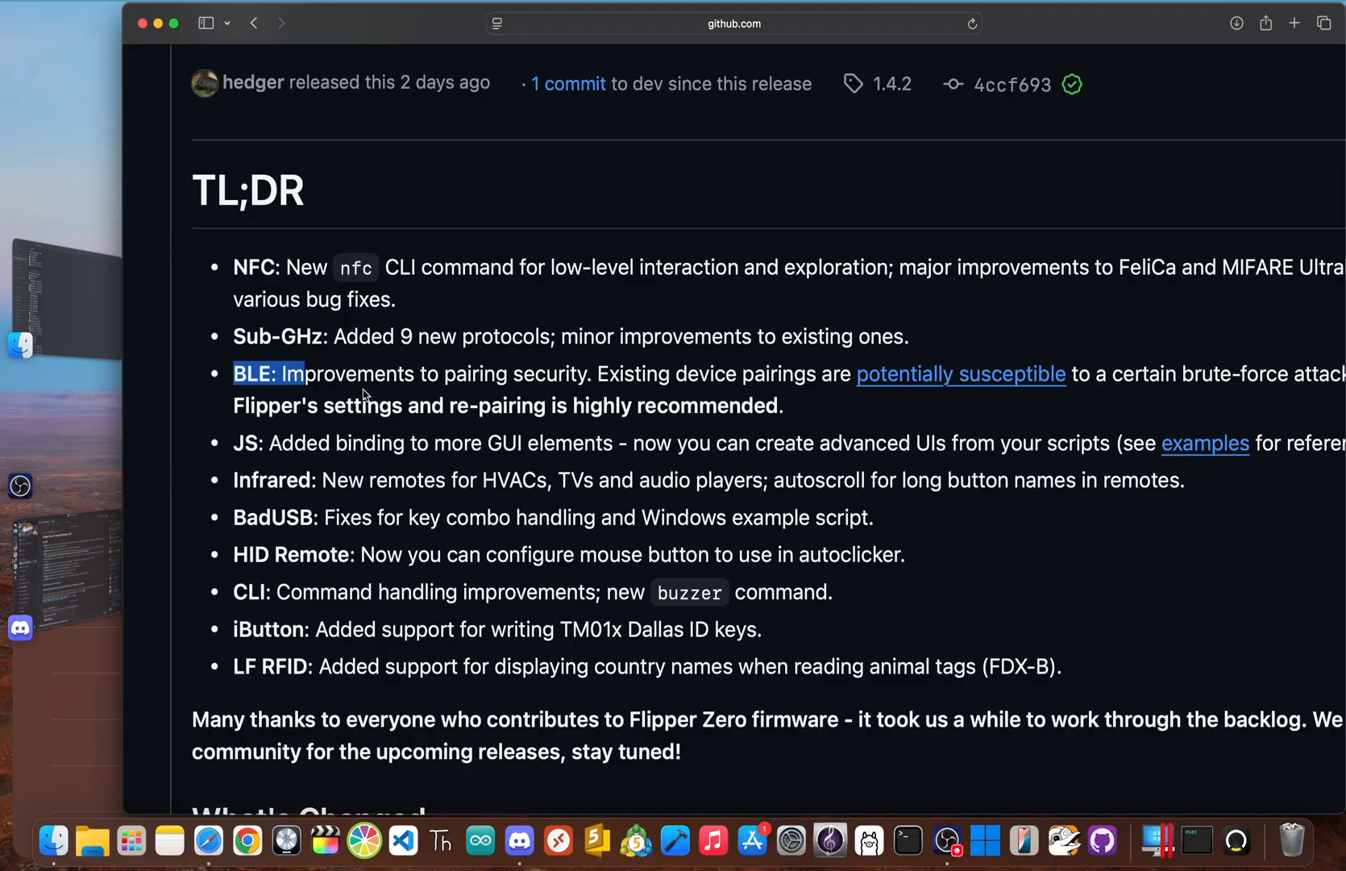
scroll("up", 3)
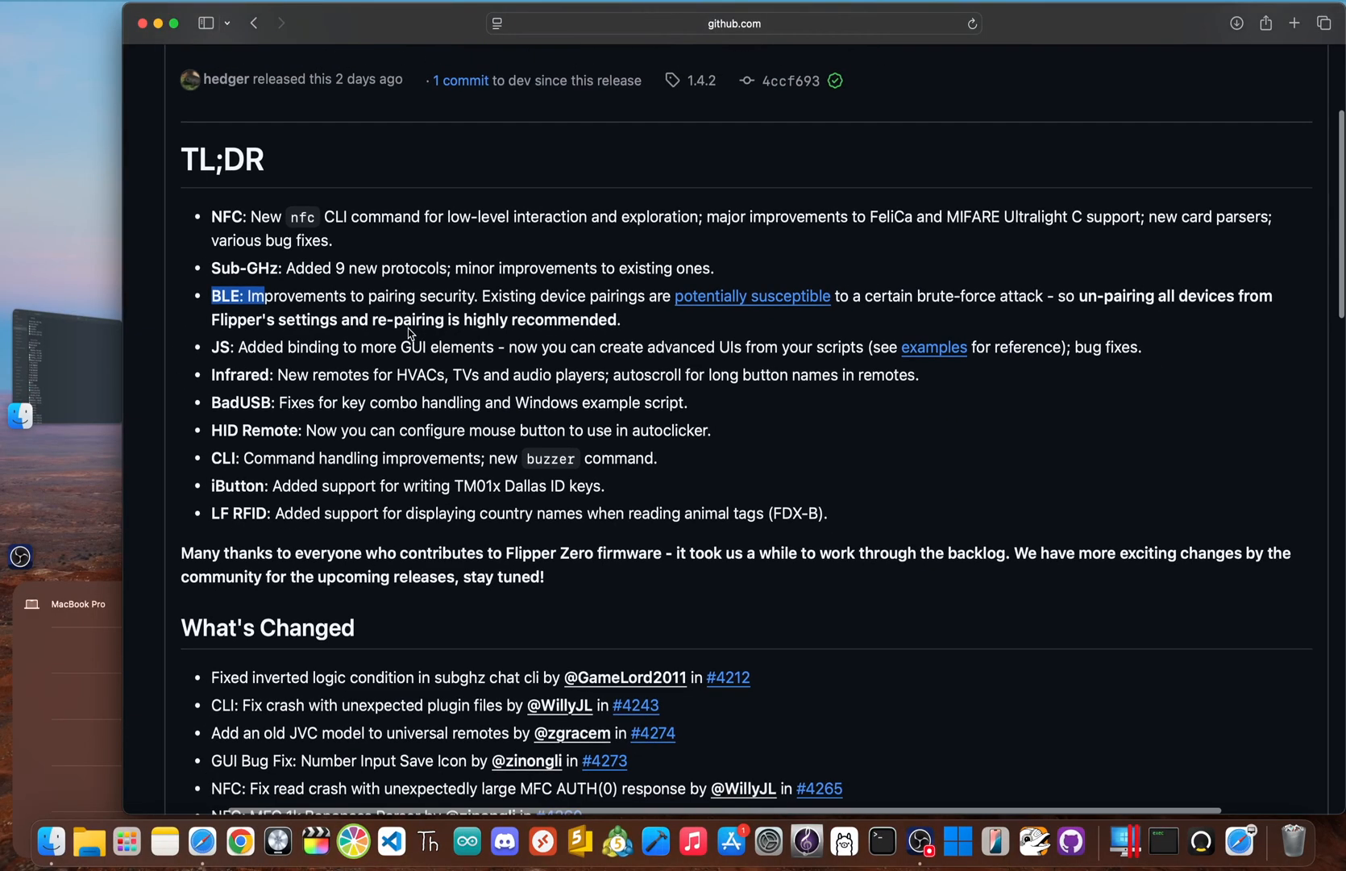
mouse_move(314, 273)
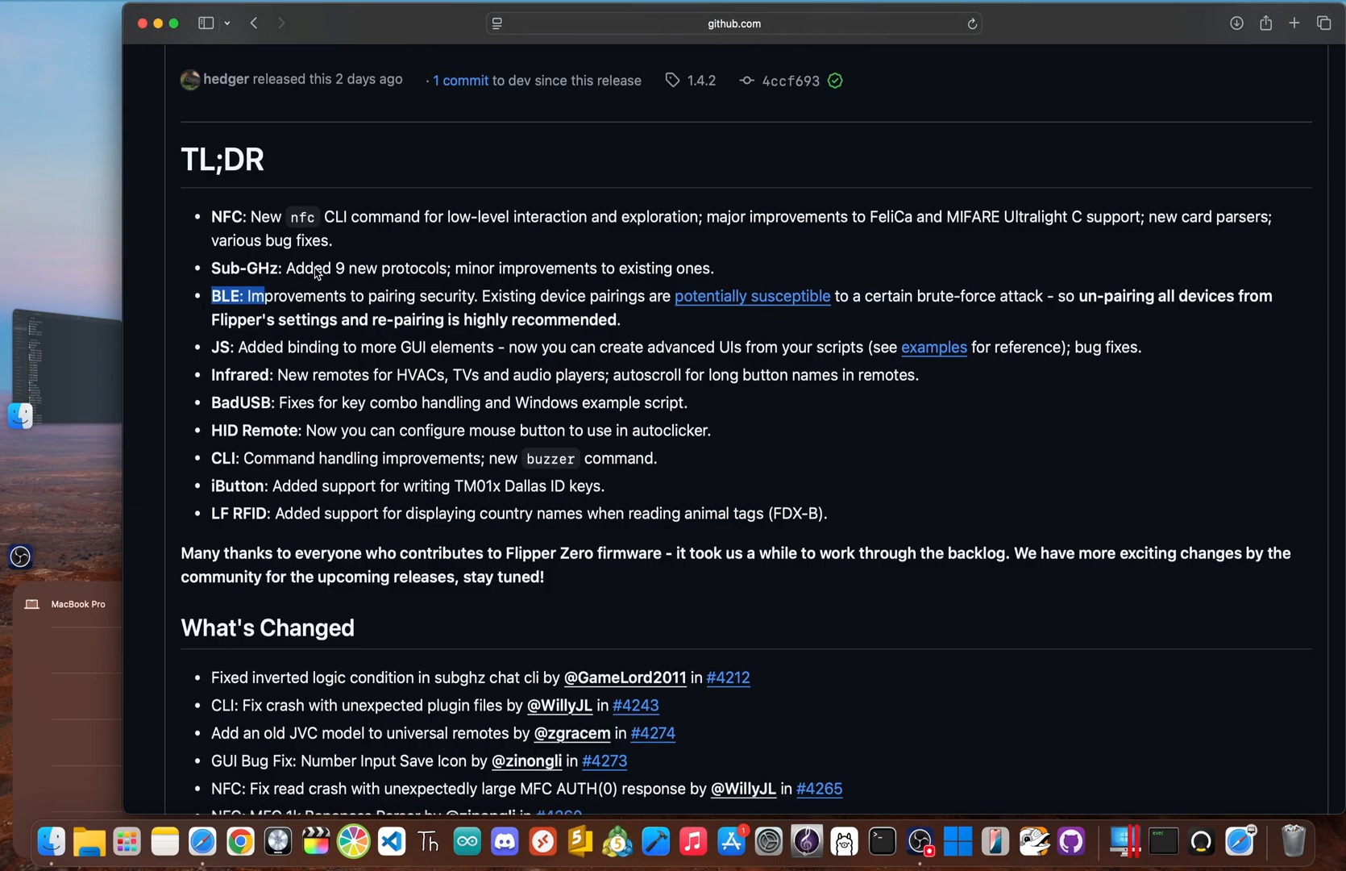
double_click(244, 267)
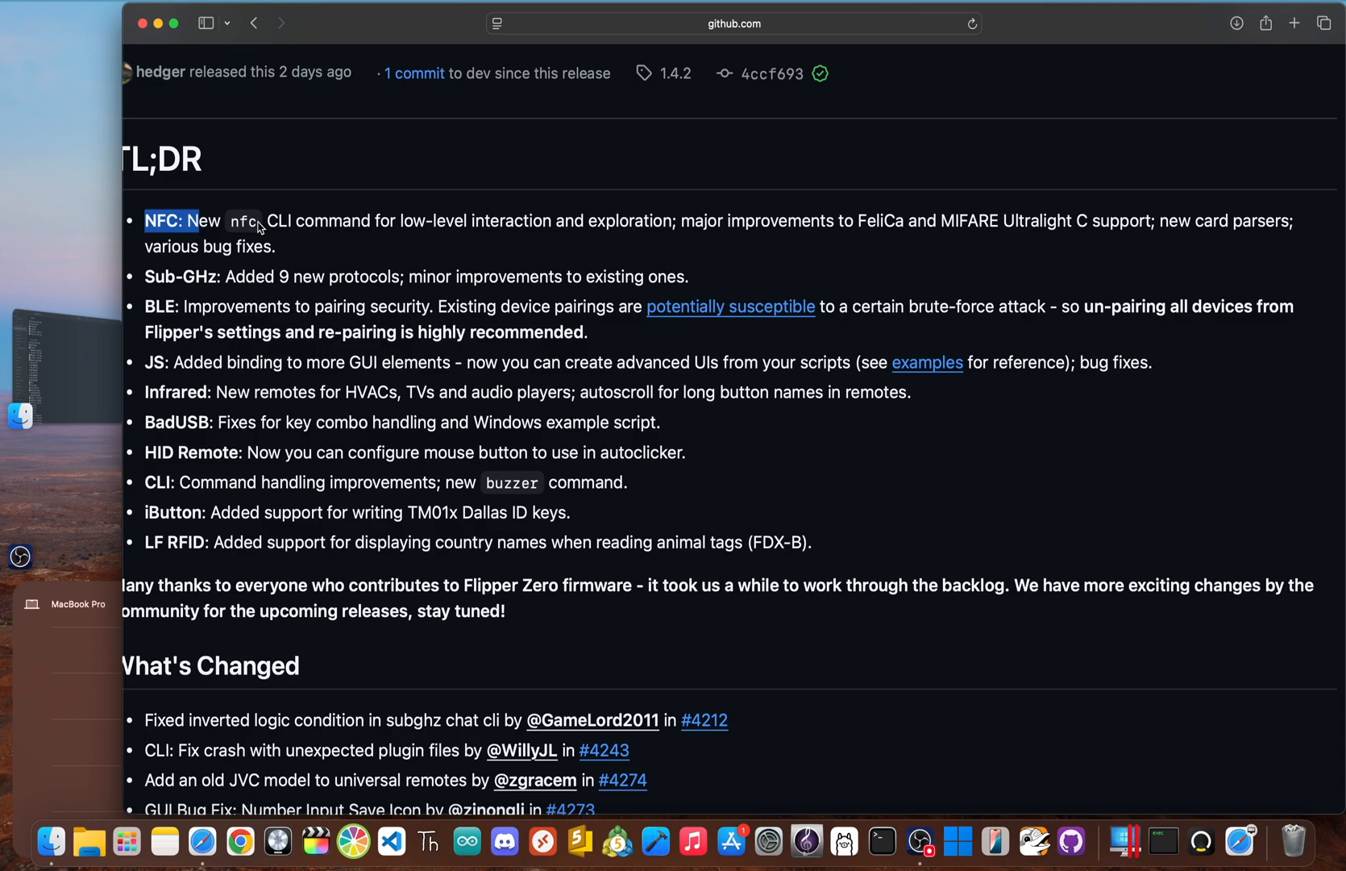
scroll("up", 3)
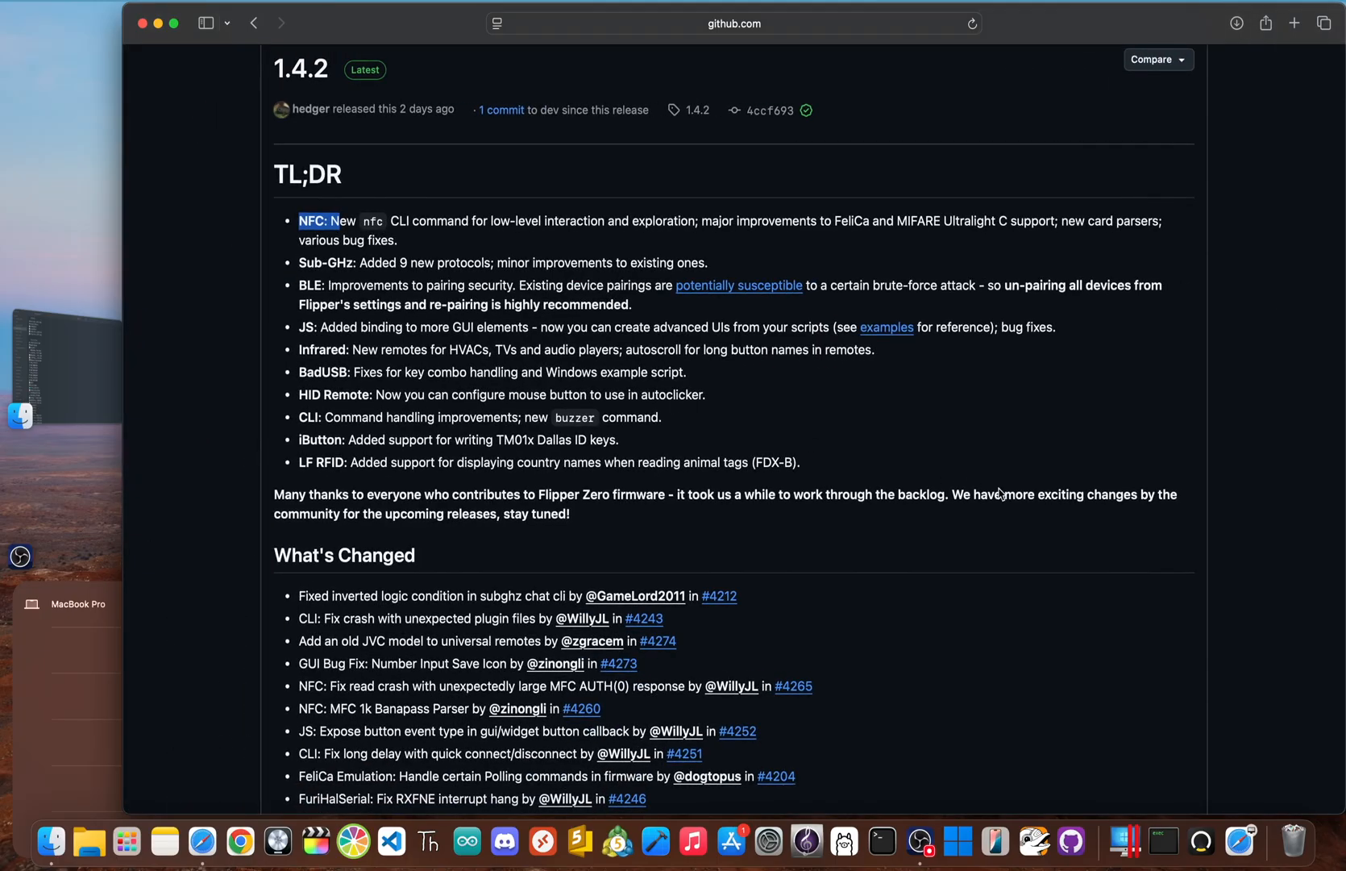
scroll("down", 3)
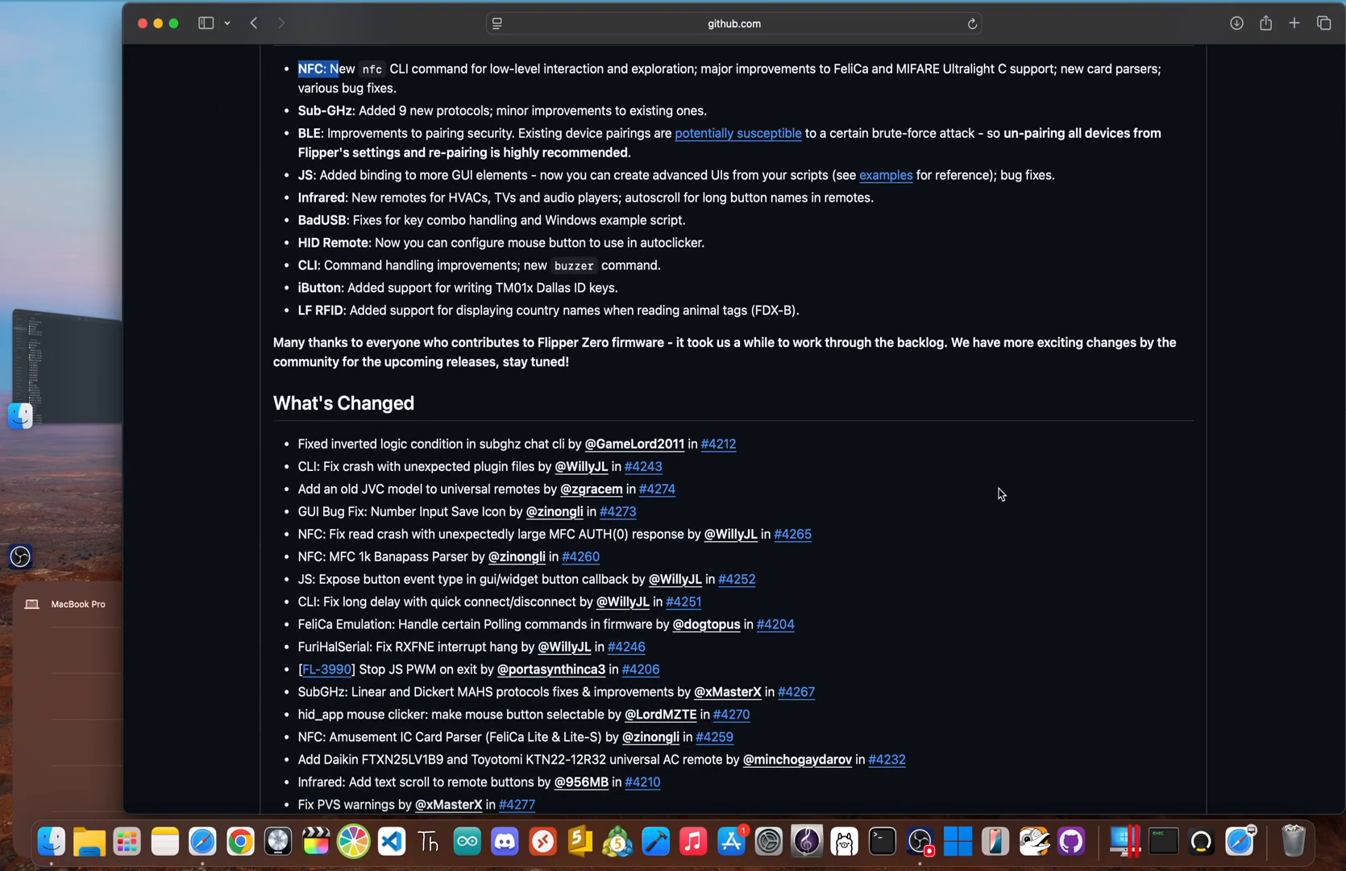
scroll("down", 3)
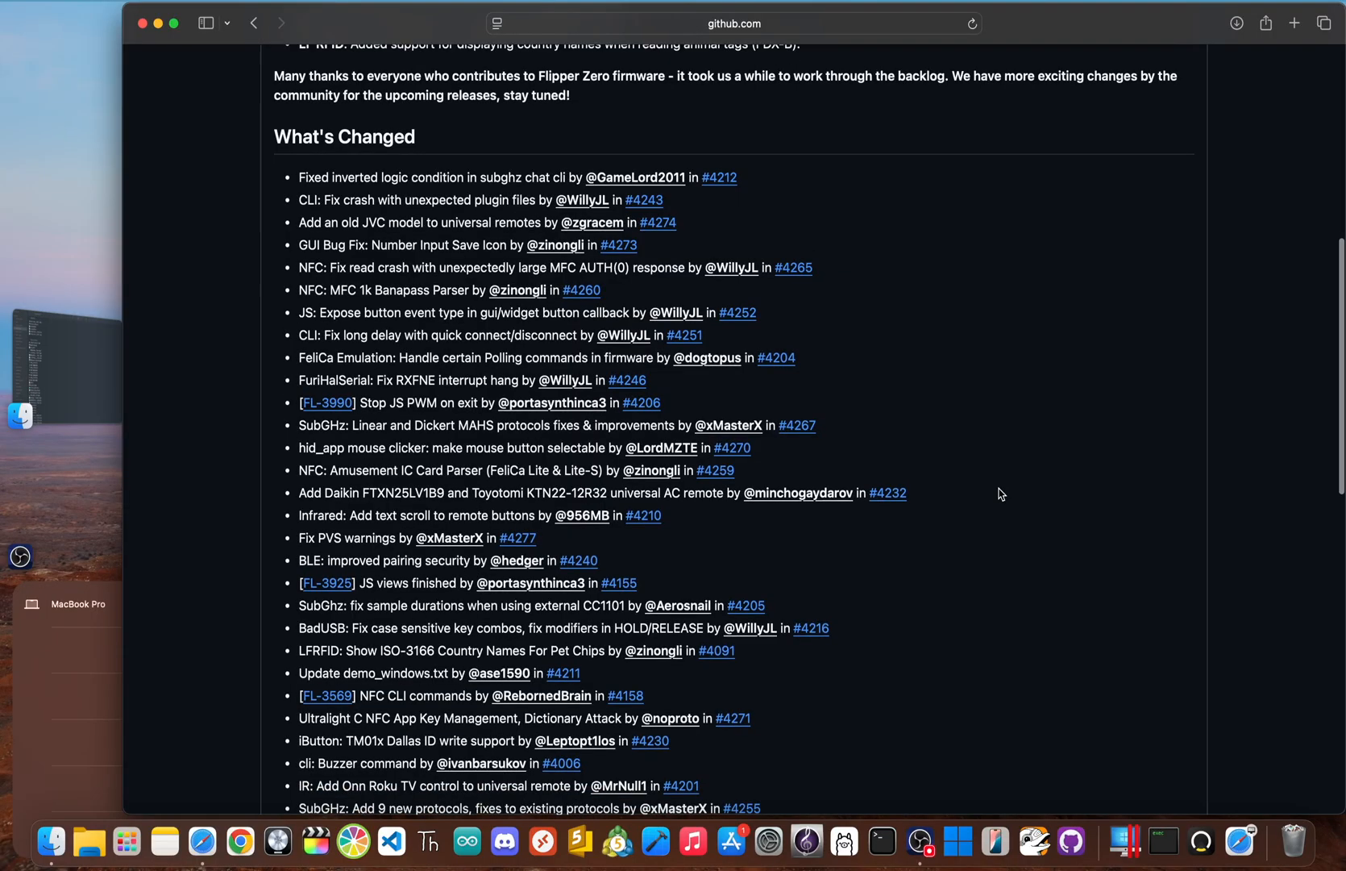
scroll("down", 3)
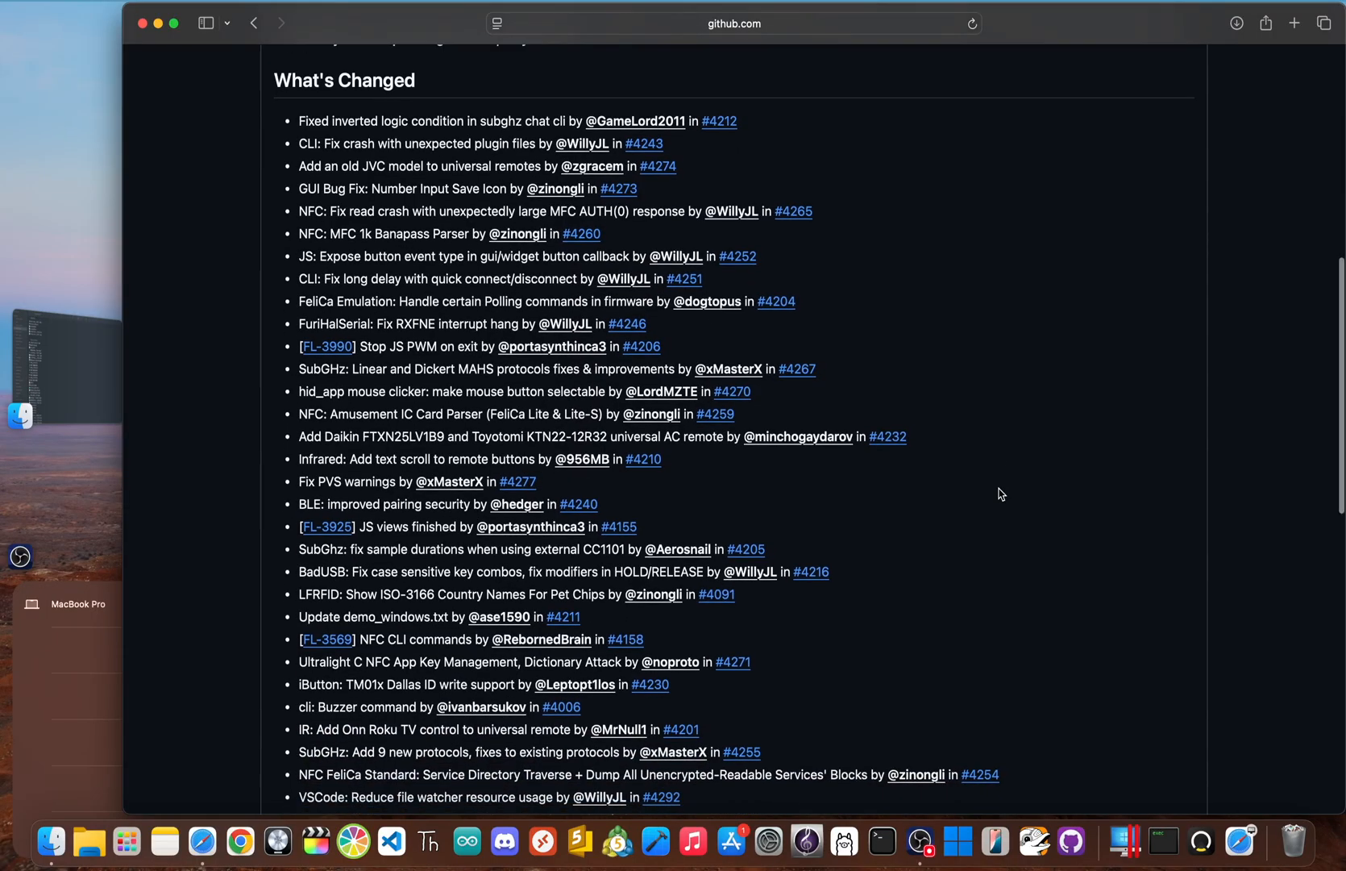
scroll("down", 3)
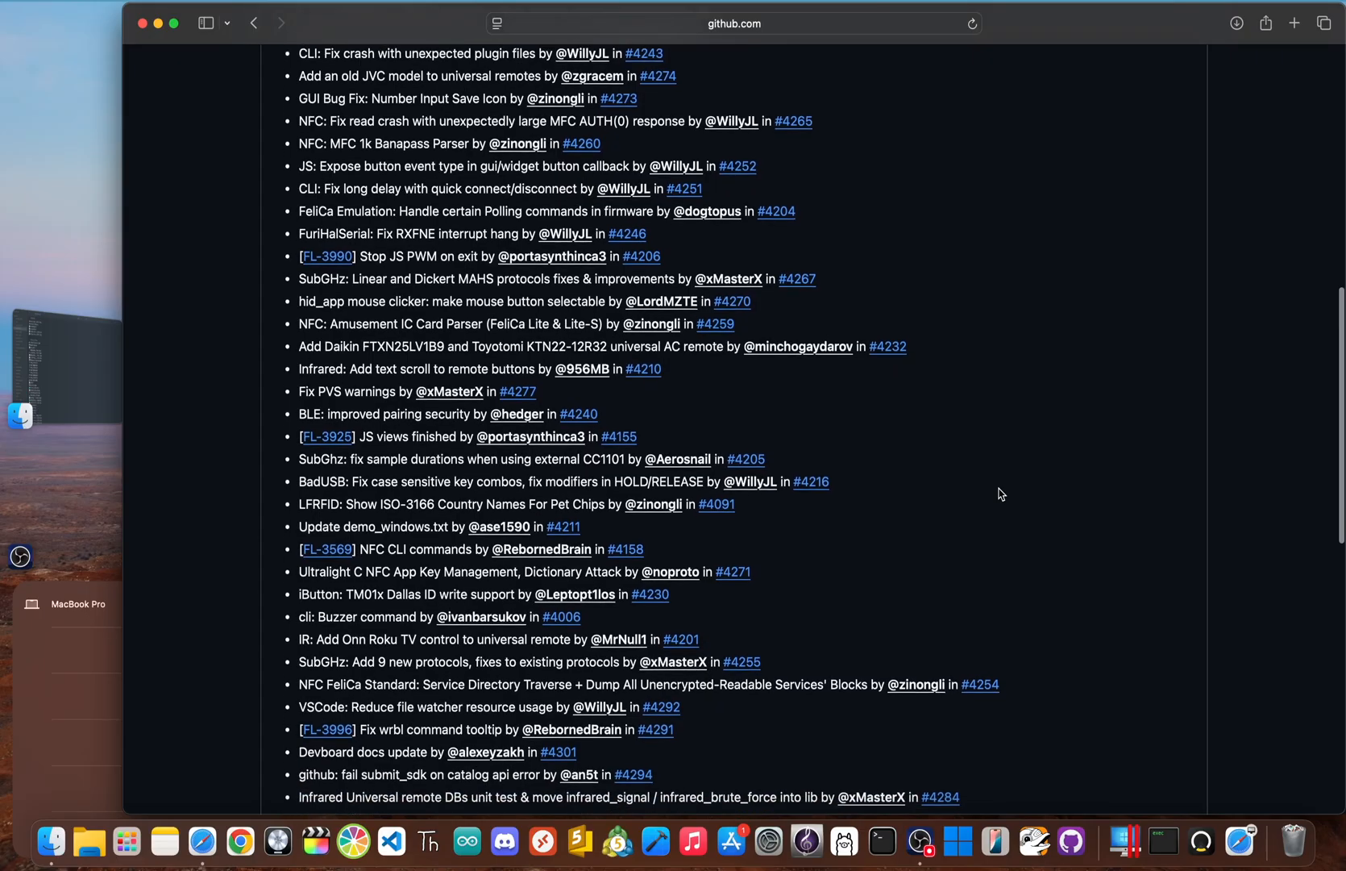
scroll("down", 3)
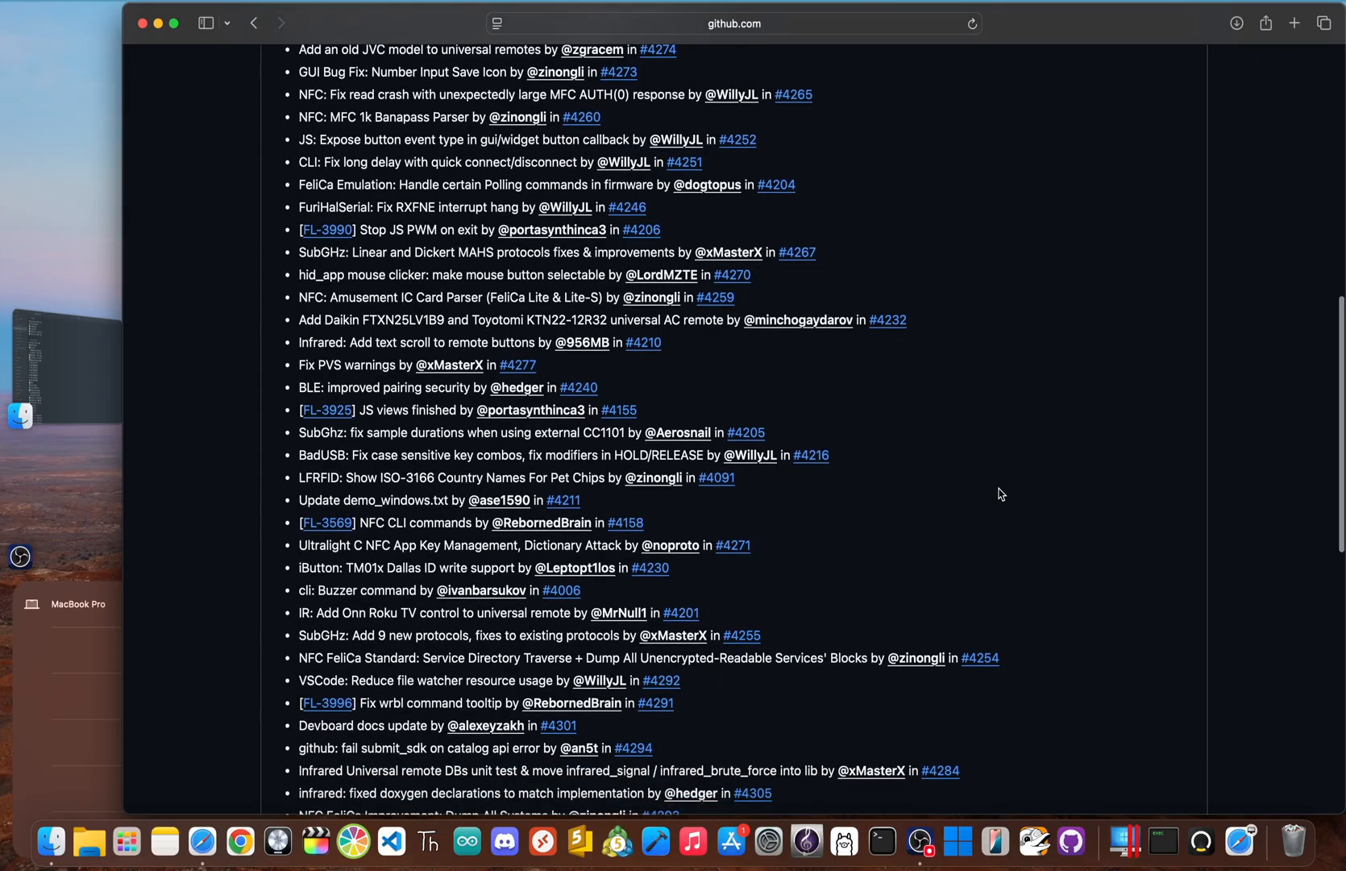
scroll("down", 3)
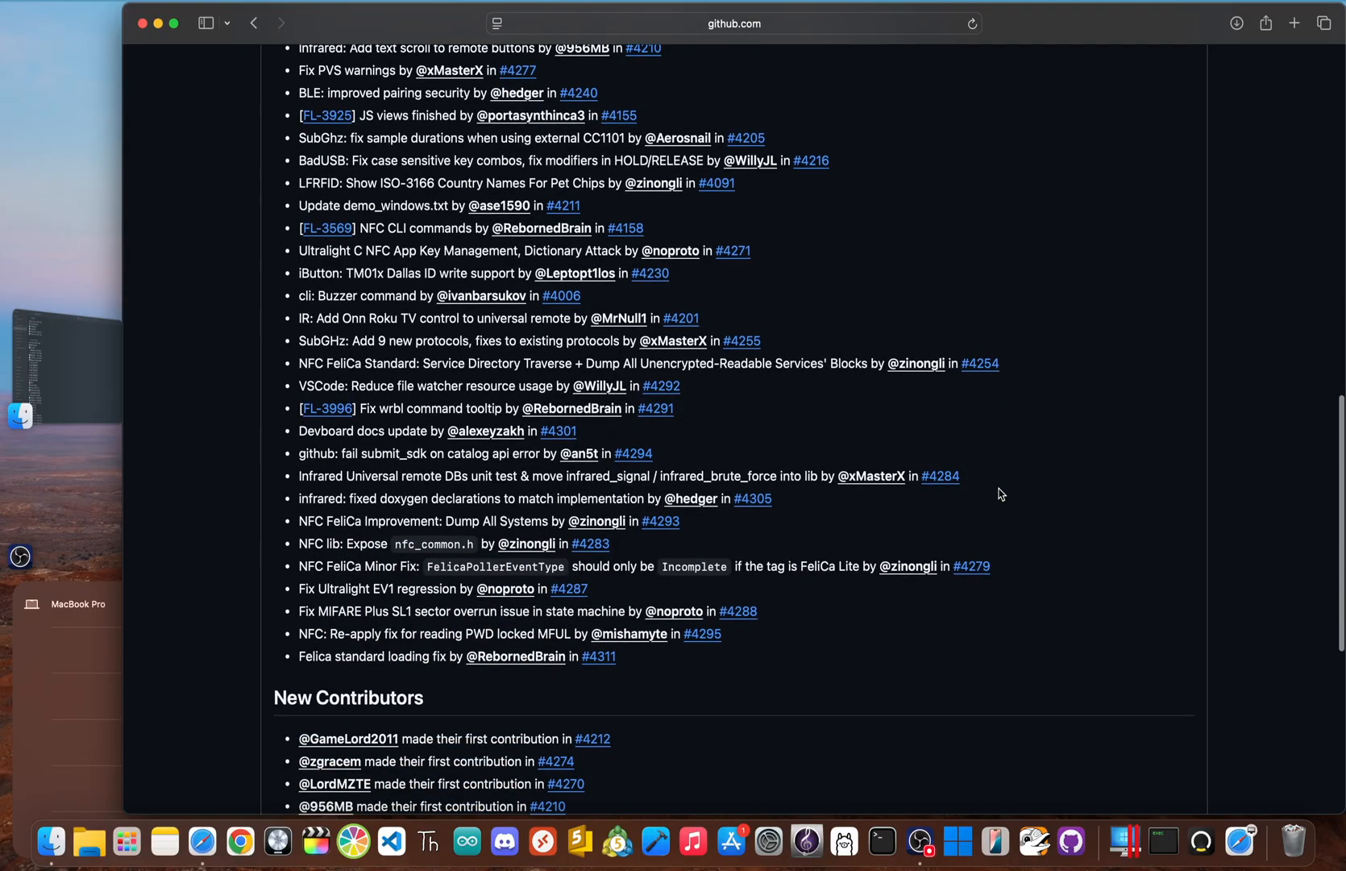
scroll("up", 3)
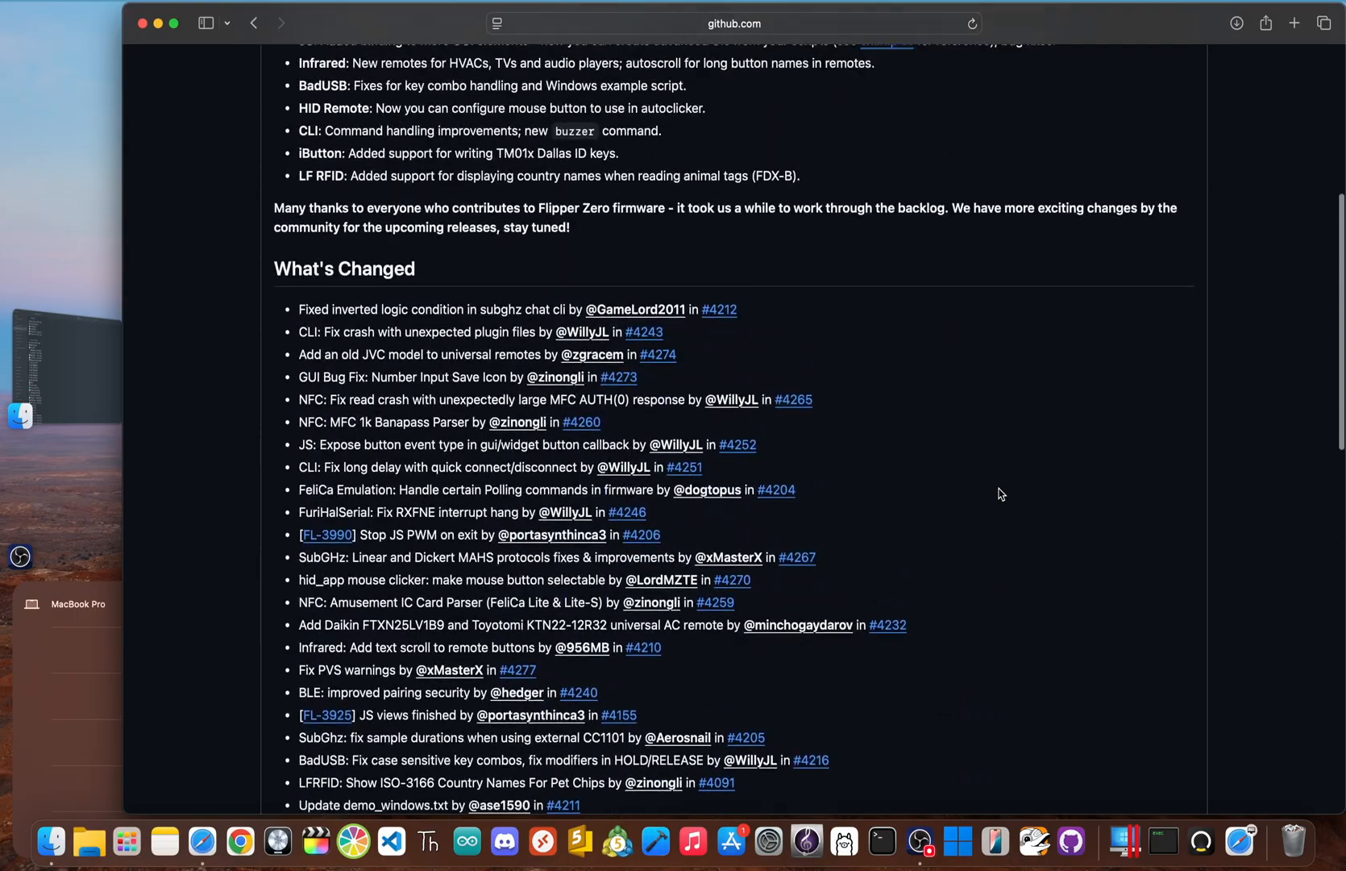
scroll("up", 3)
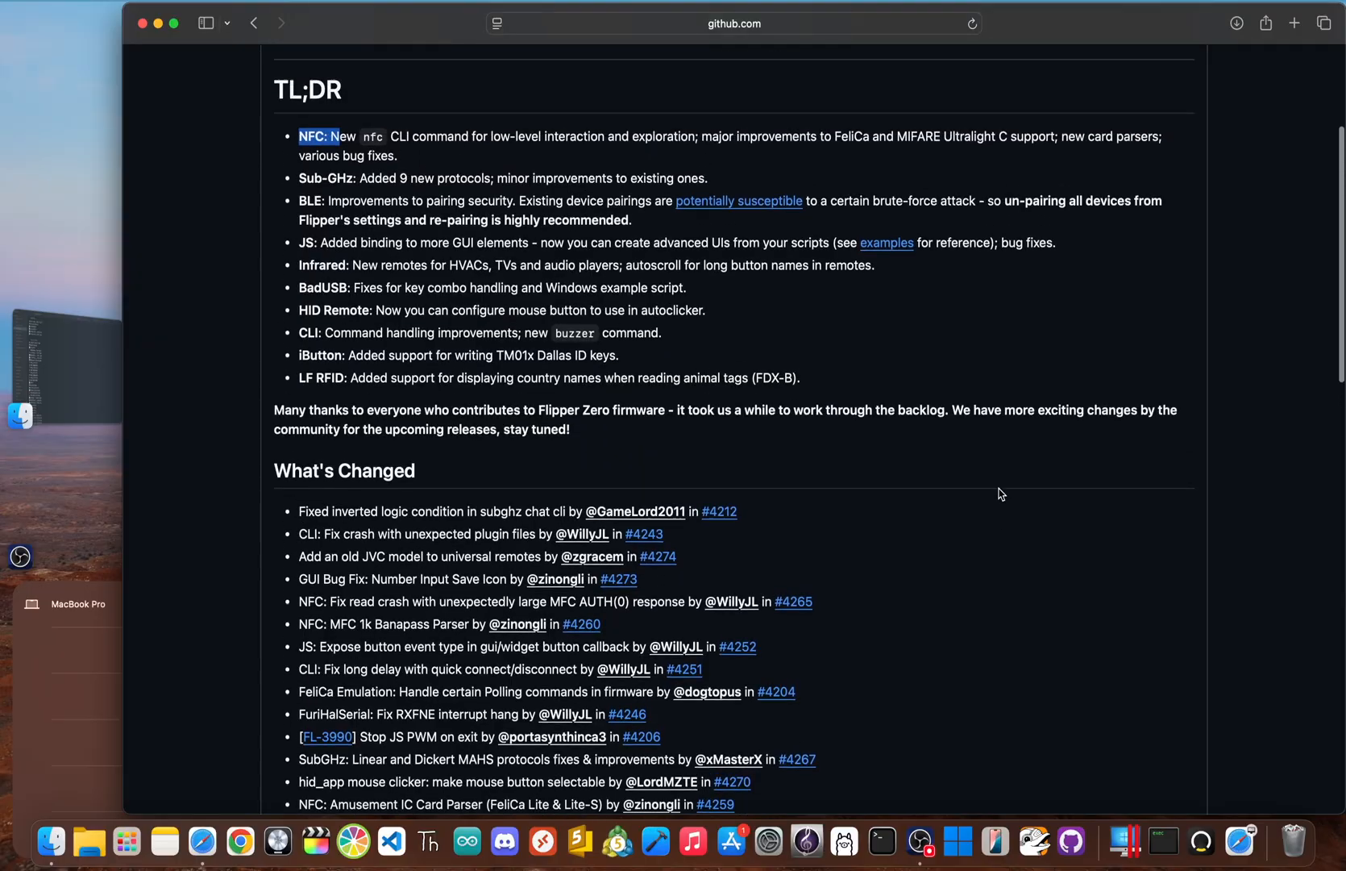
mouse_move(588, 310)
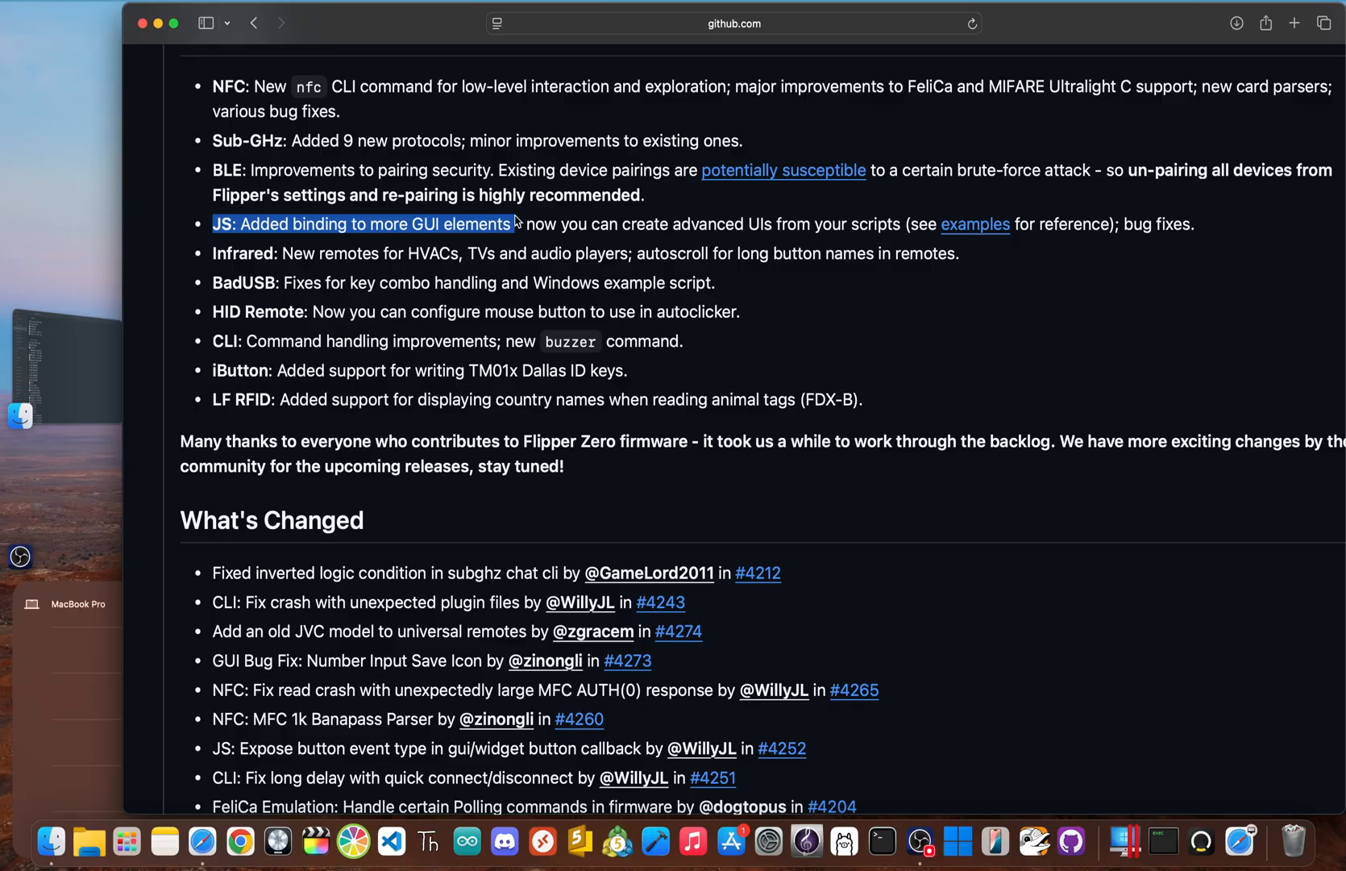
mouse_move(977, 232)
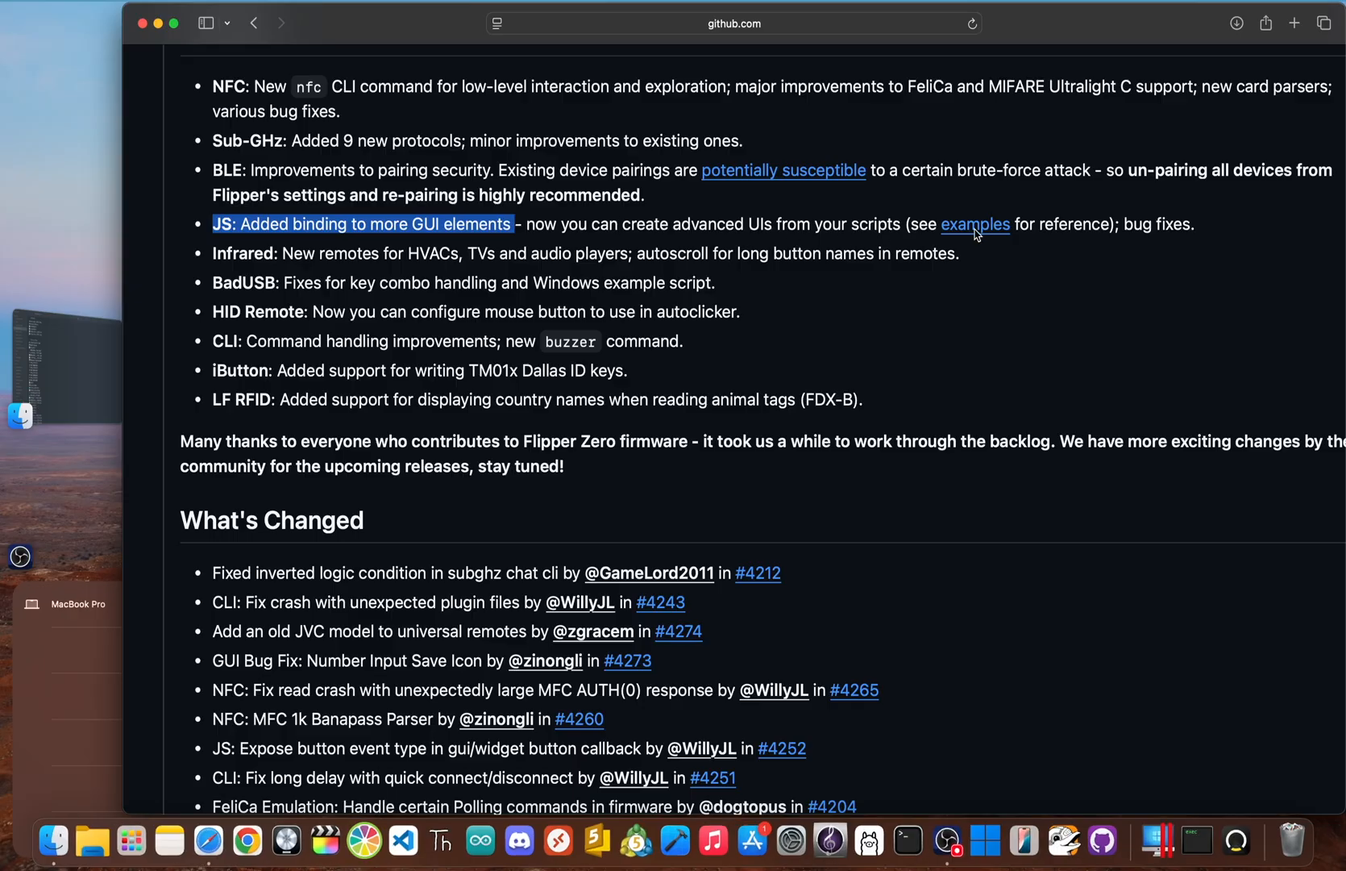
- Follow the JS highlight's 'examples' link to the gui.js example script
left_click(974, 224)
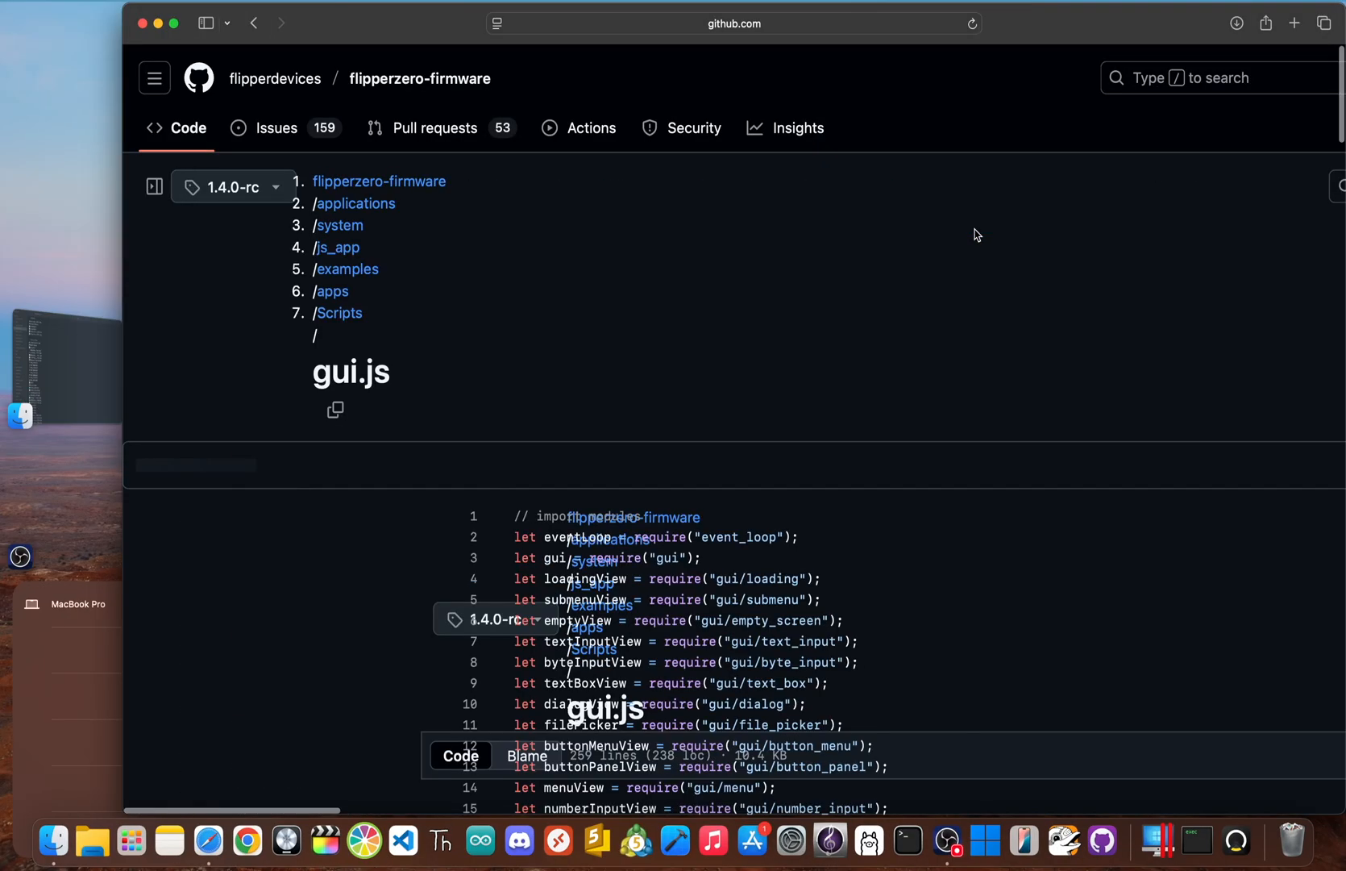
- Read the gui.js script down through its view declarations to the demo selector
scroll("up", 3)
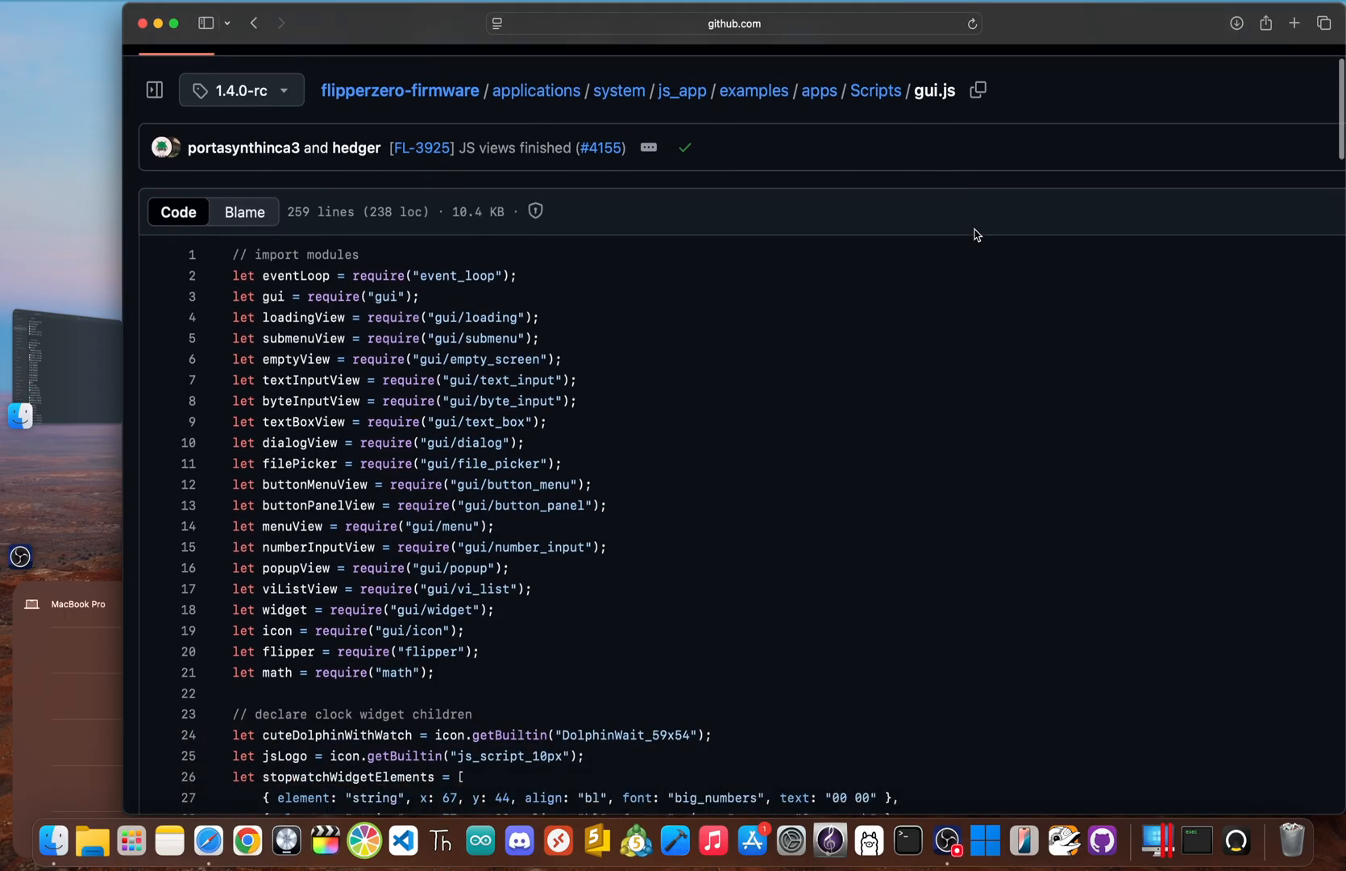
scroll("down", 3)
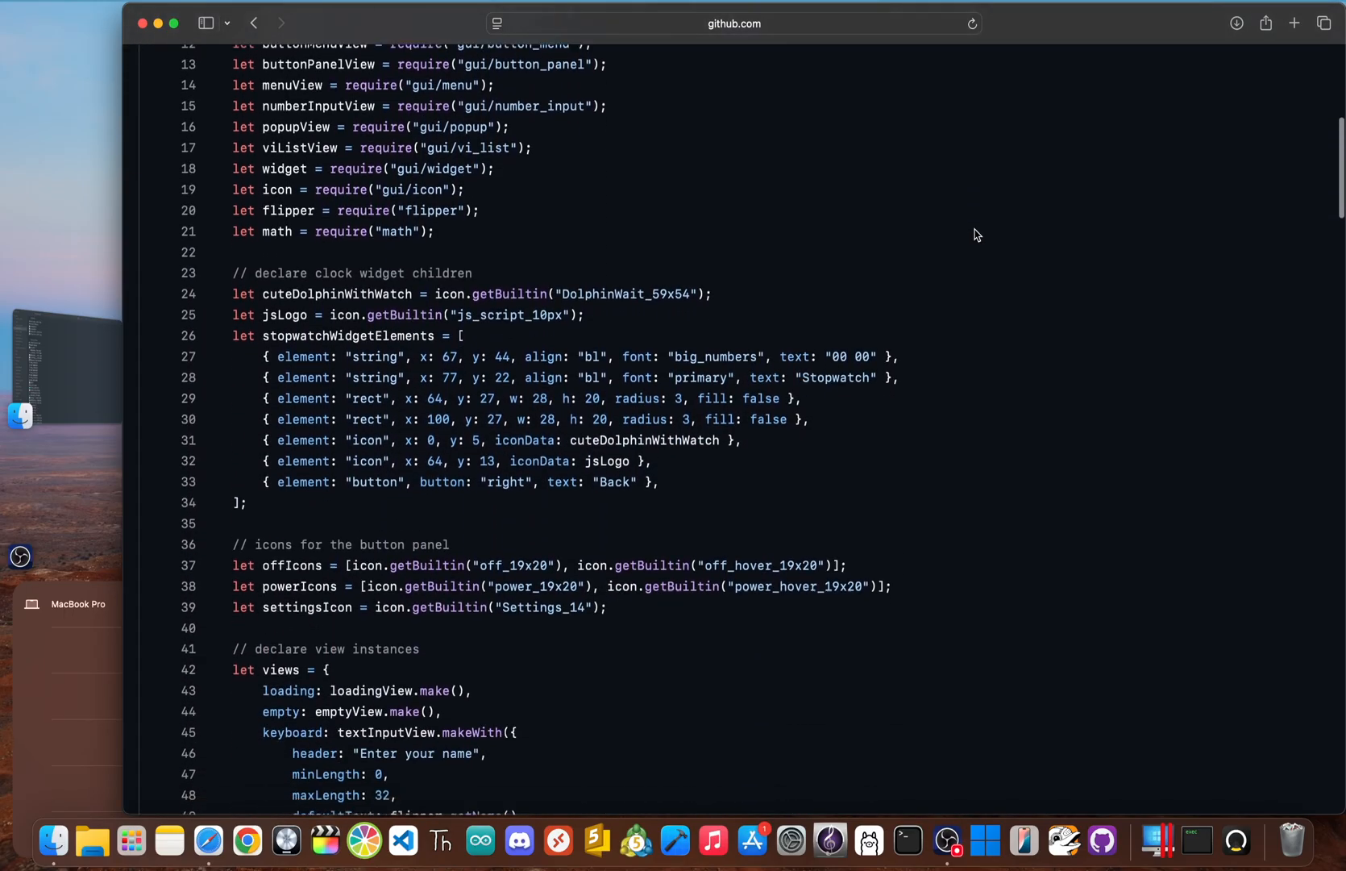
scroll("down", 3)
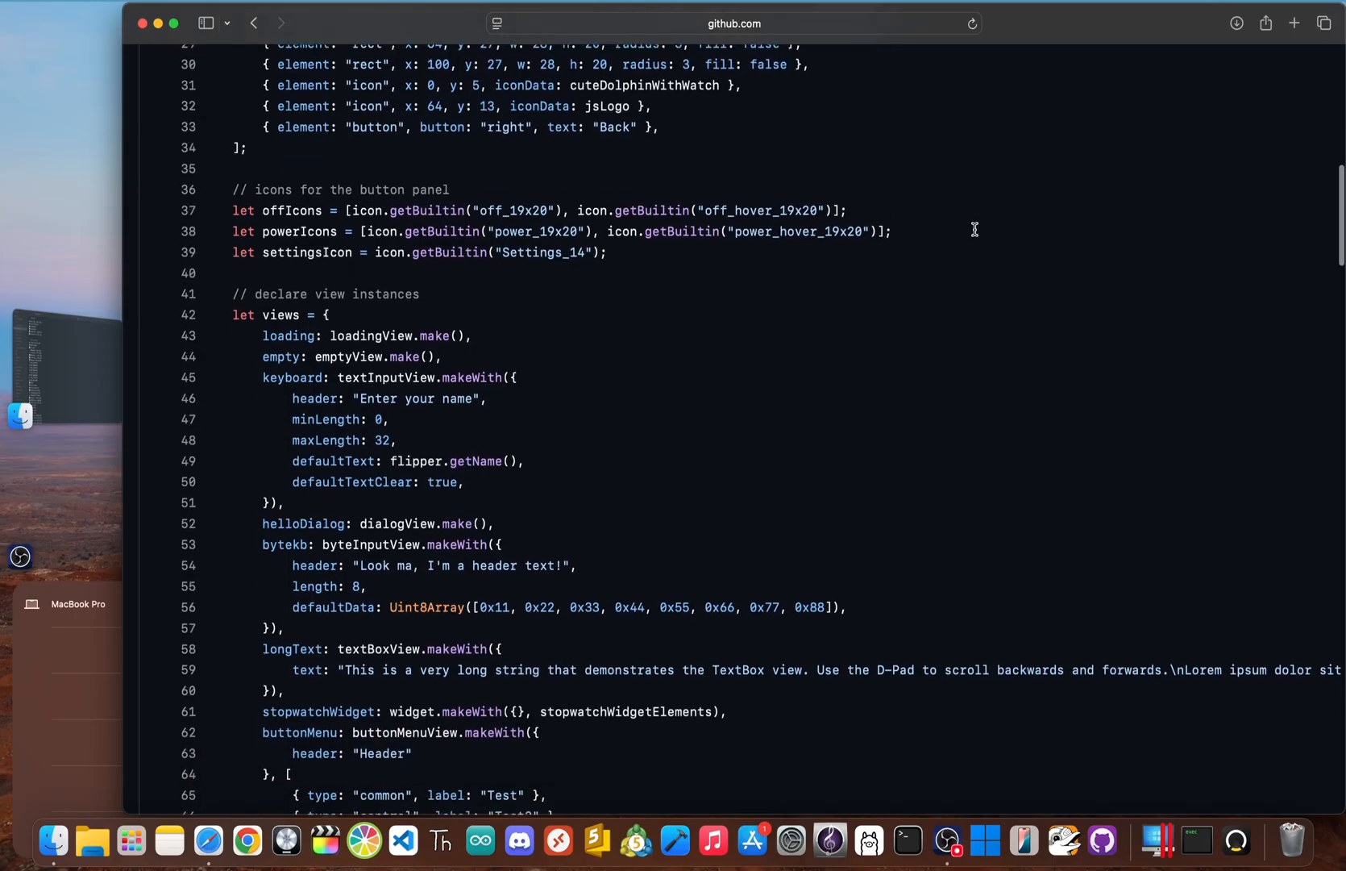
scroll("down", 3)
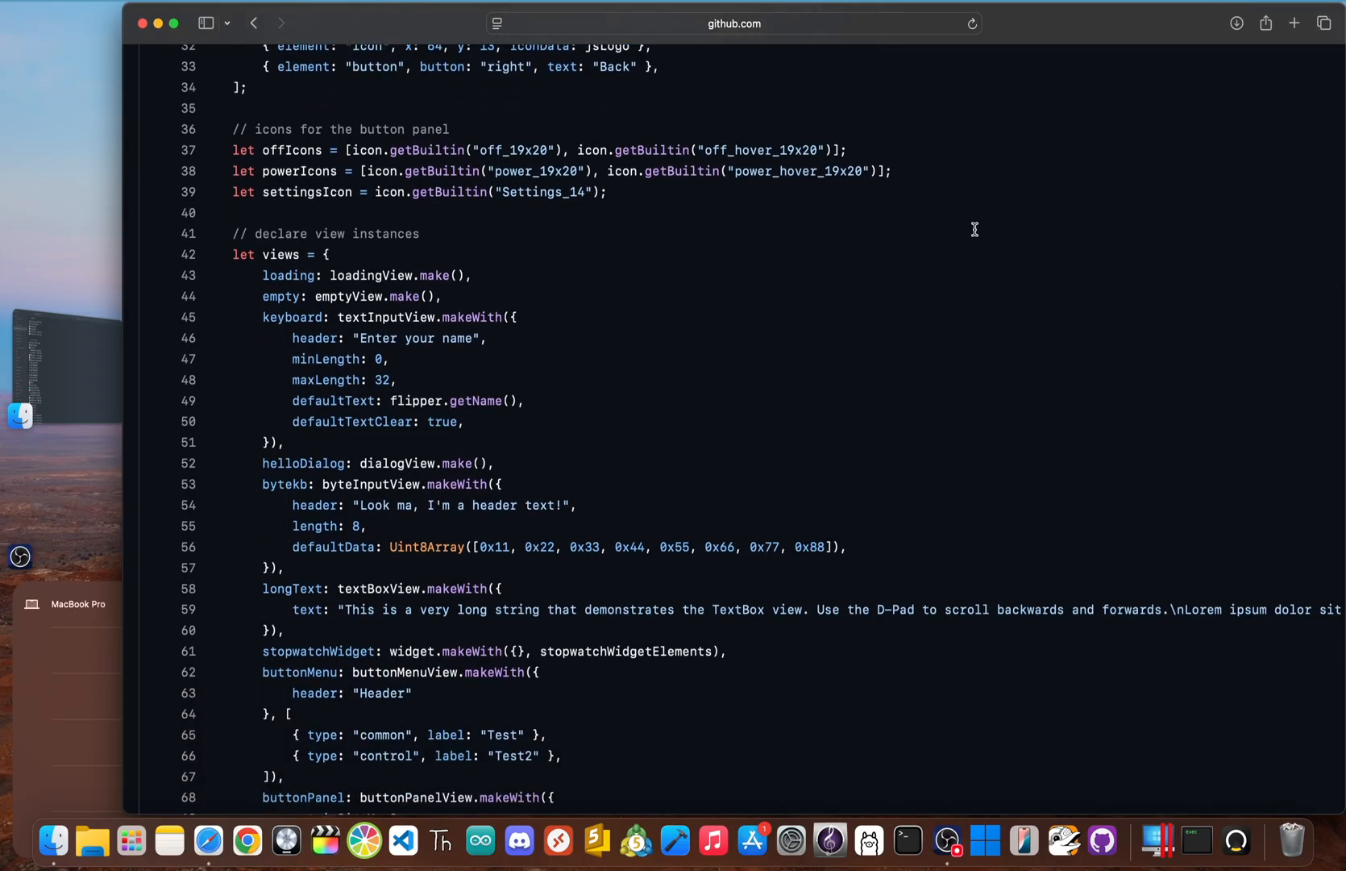
scroll("down", 3)
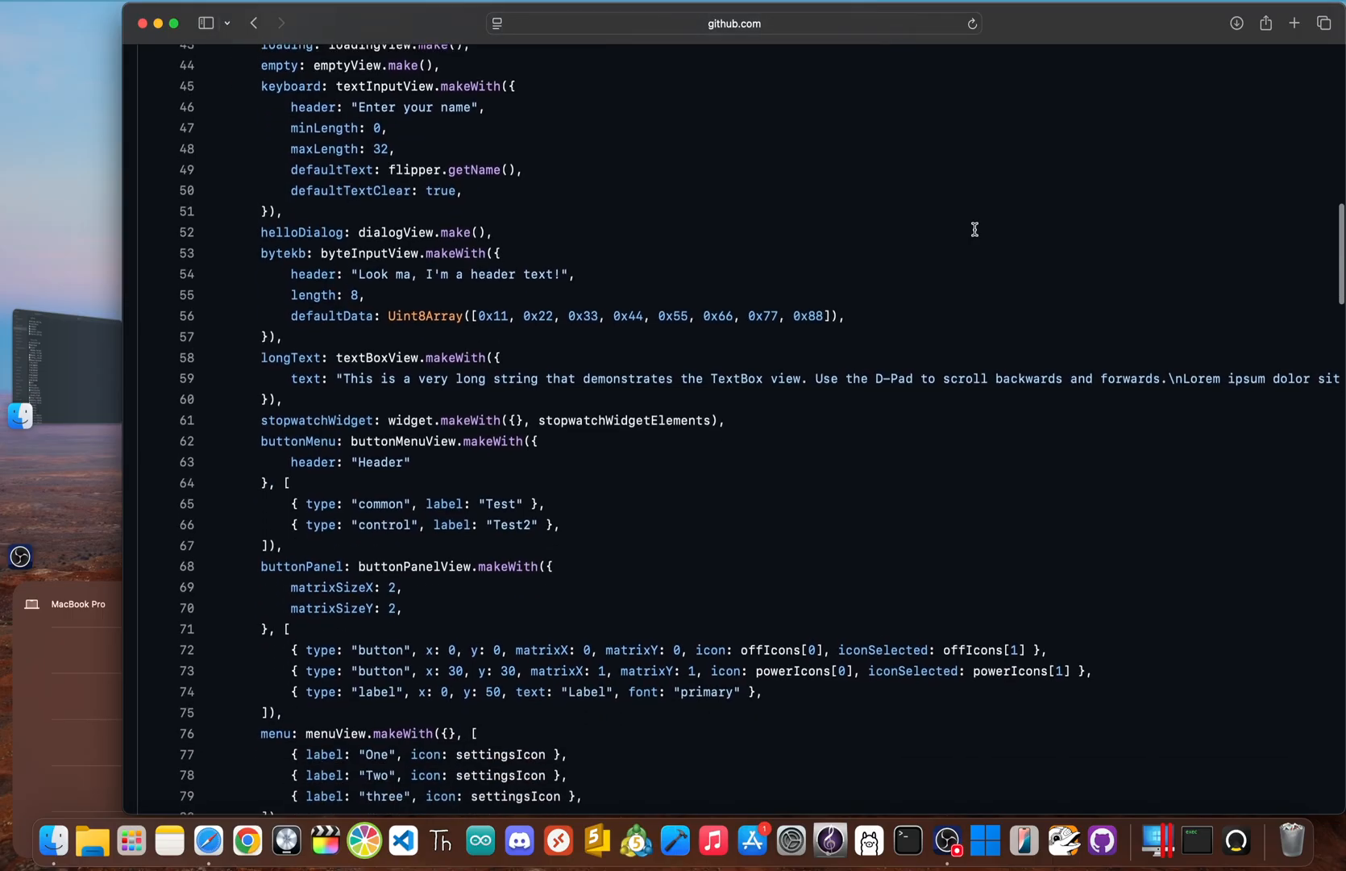
scroll("down", 3)
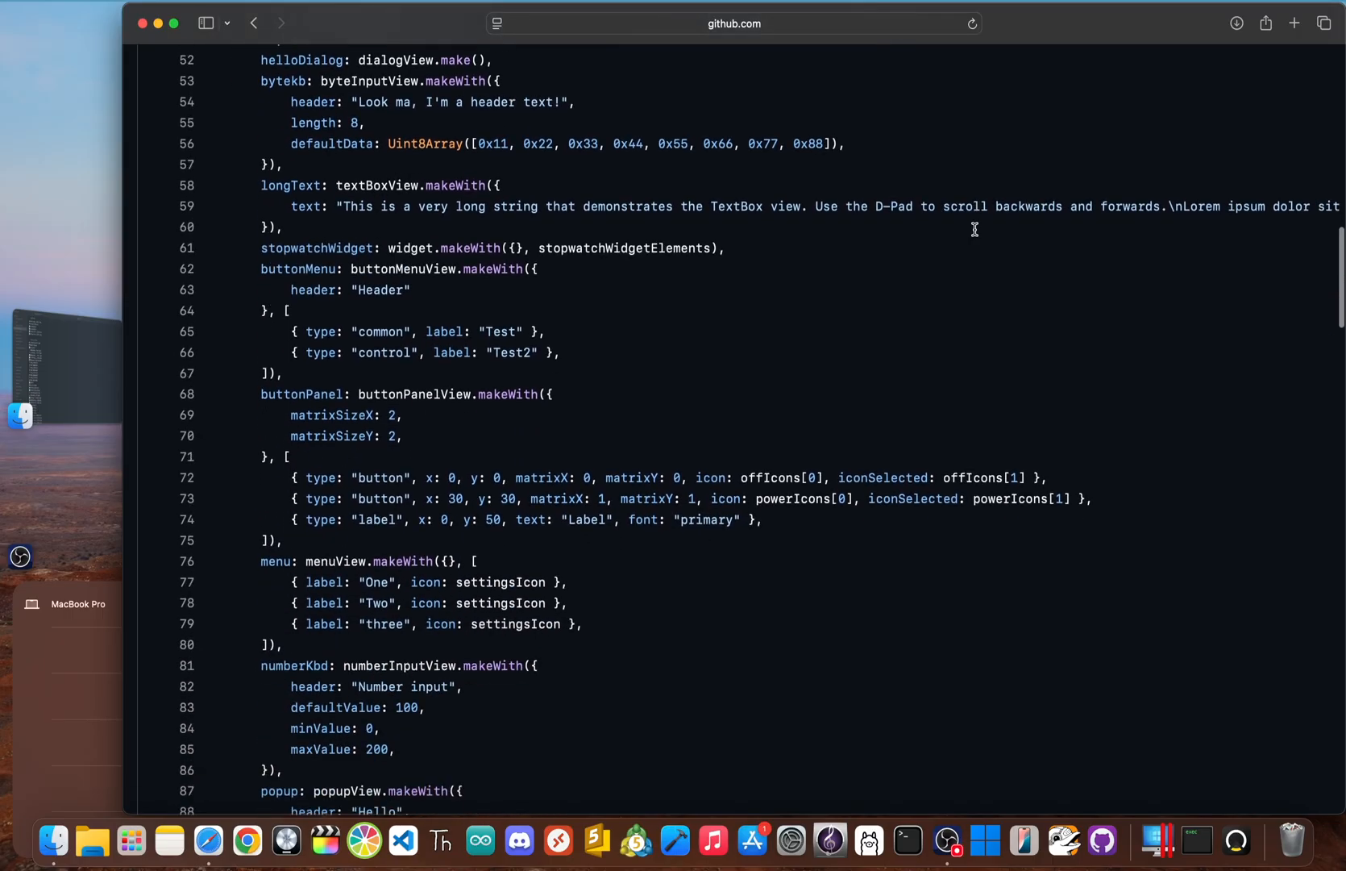
scroll("down", 3)
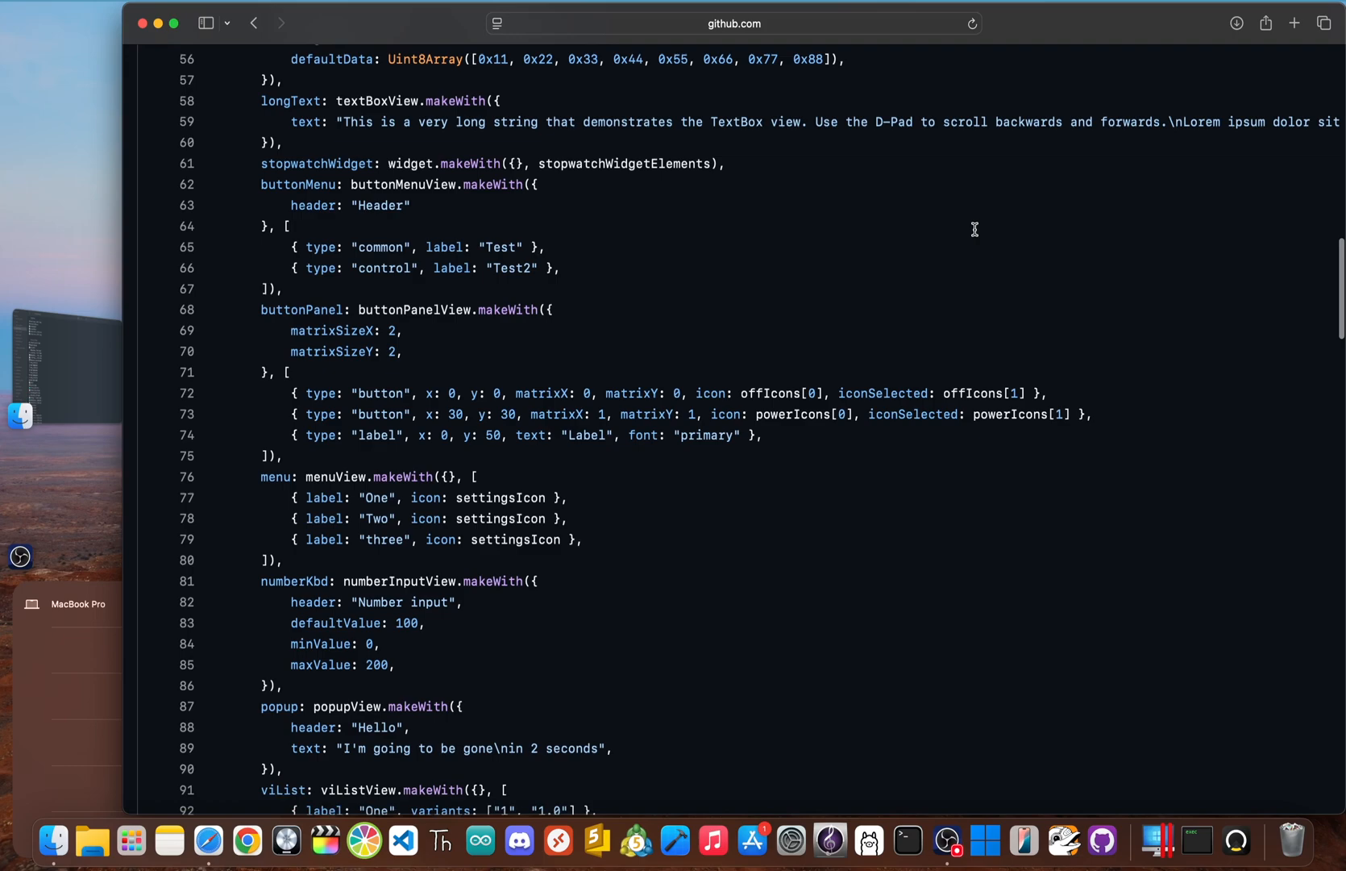
scroll("down", 3)
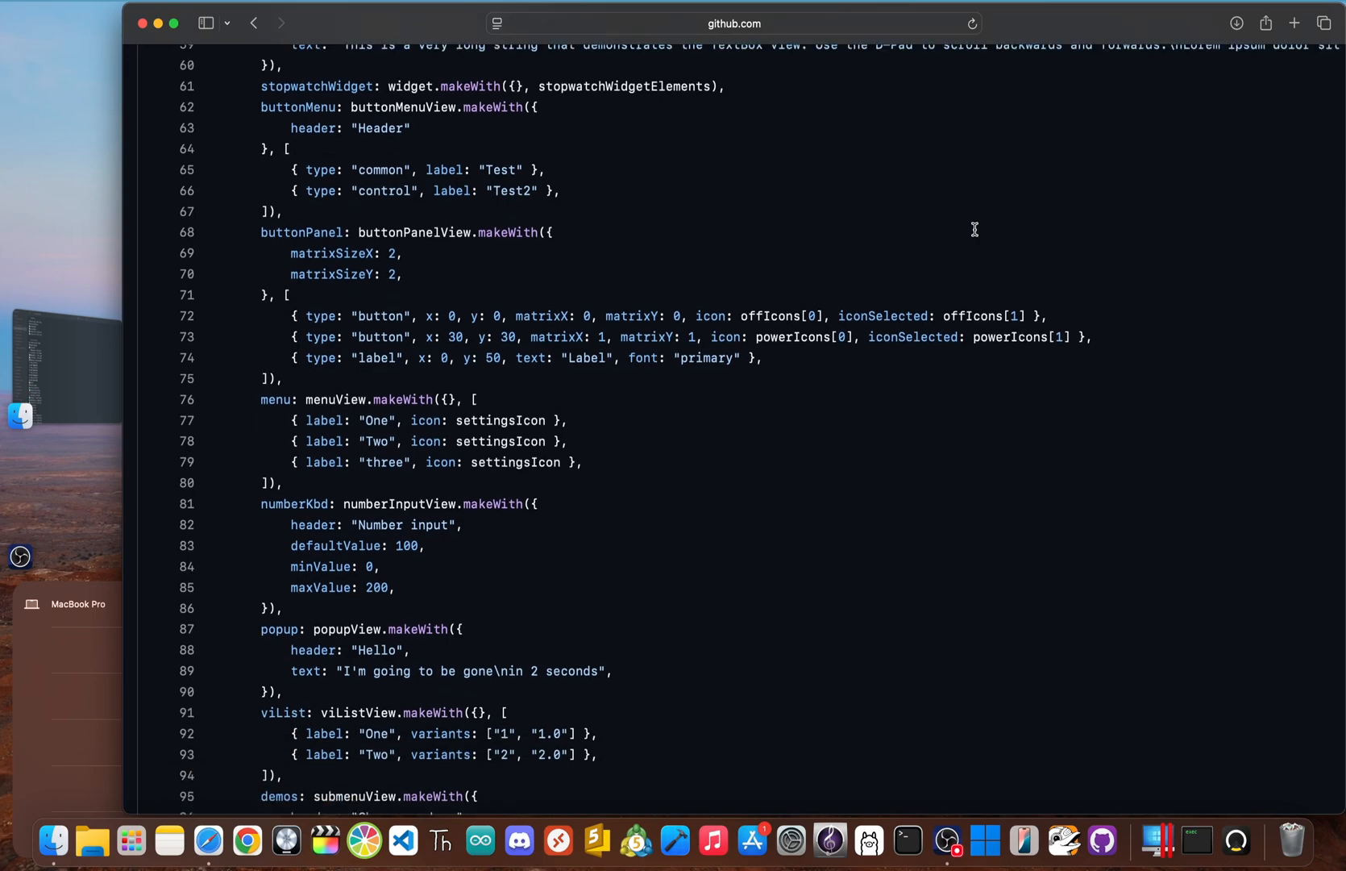
scroll("down", 3)
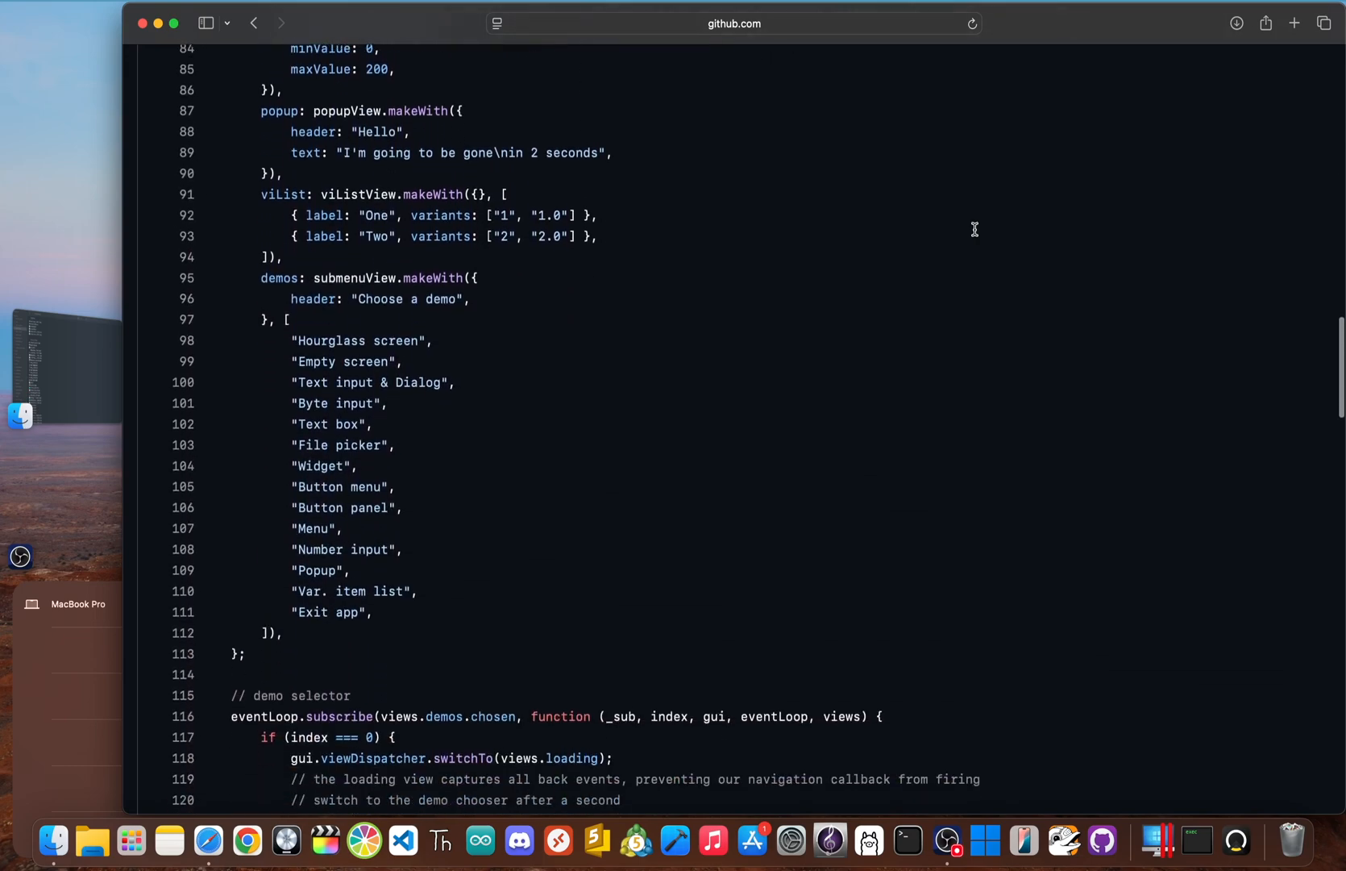
scroll("down", 3)
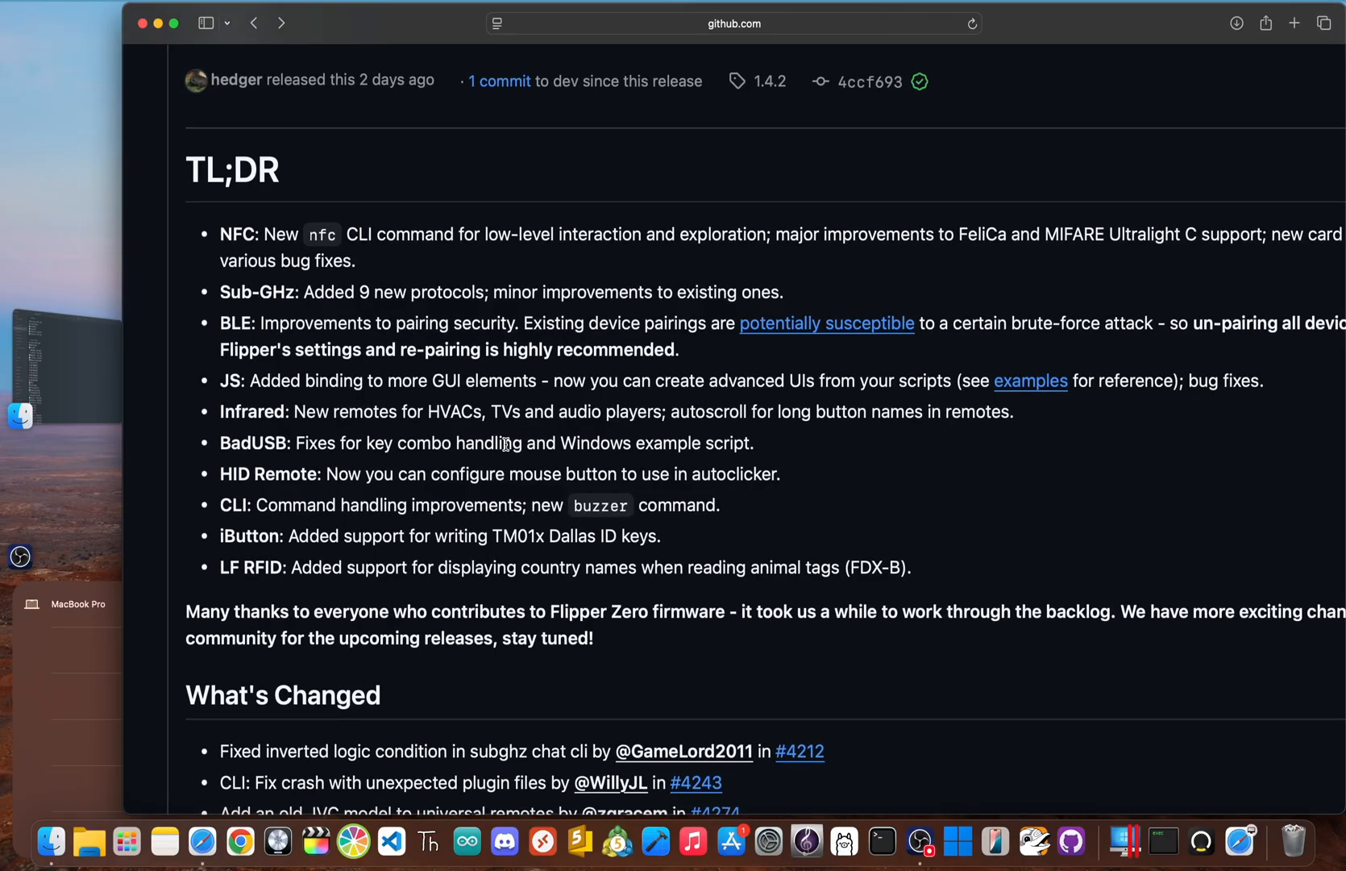
mouse_move(303, 608)
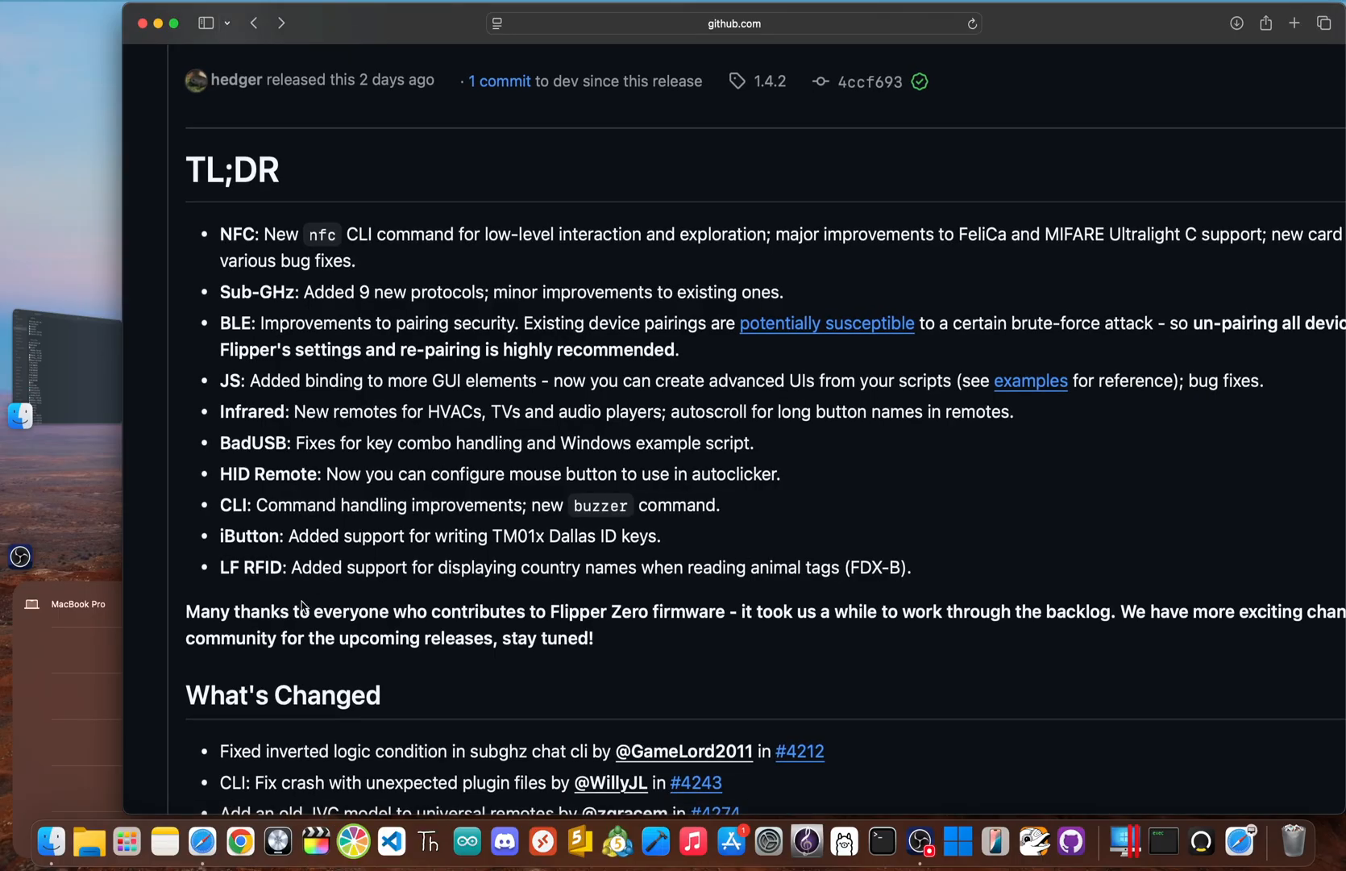
double_click(261, 566)
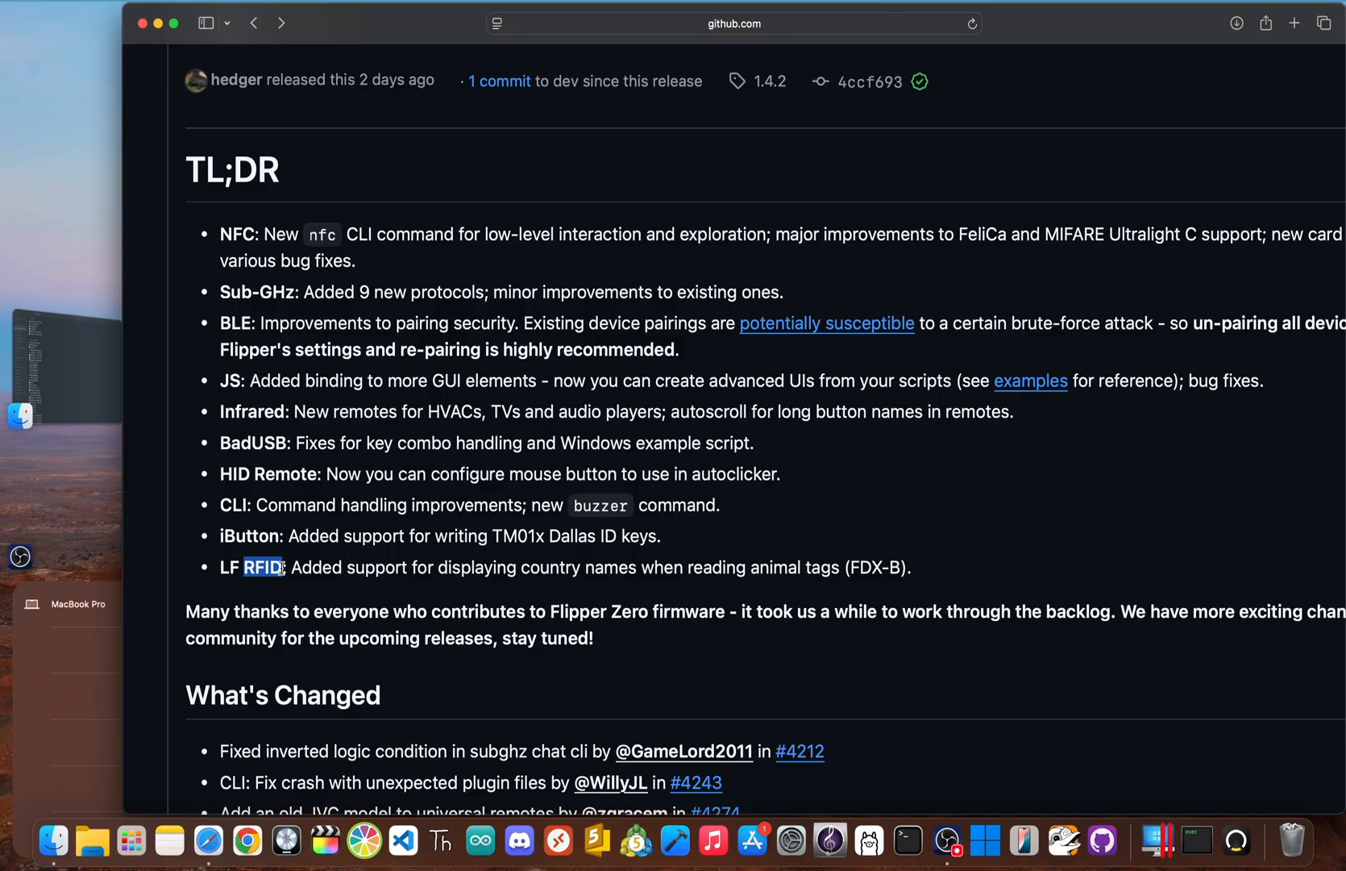
double_click(253, 442)
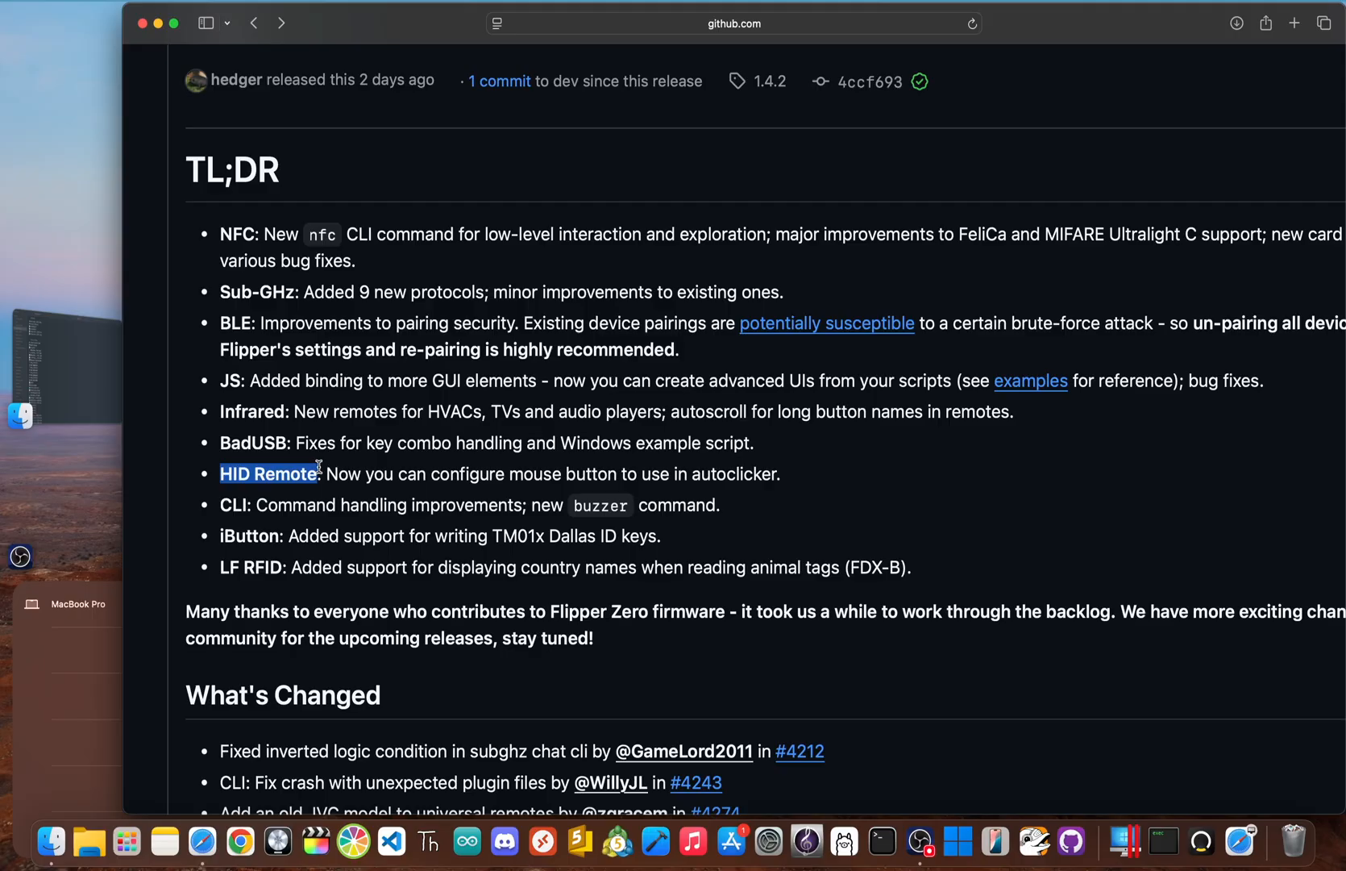
mouse_move(260, 519)
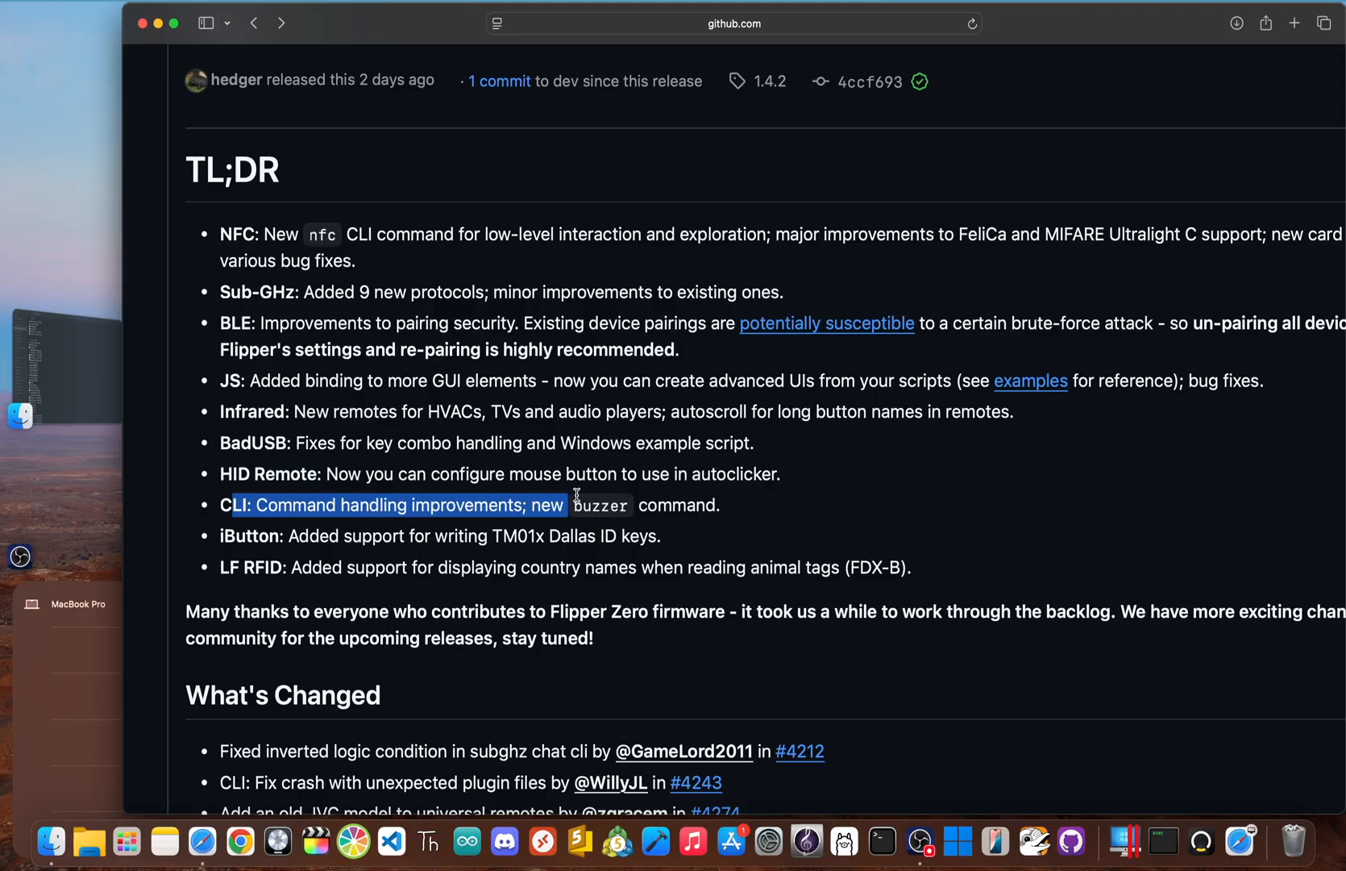
scroll("up", 3)
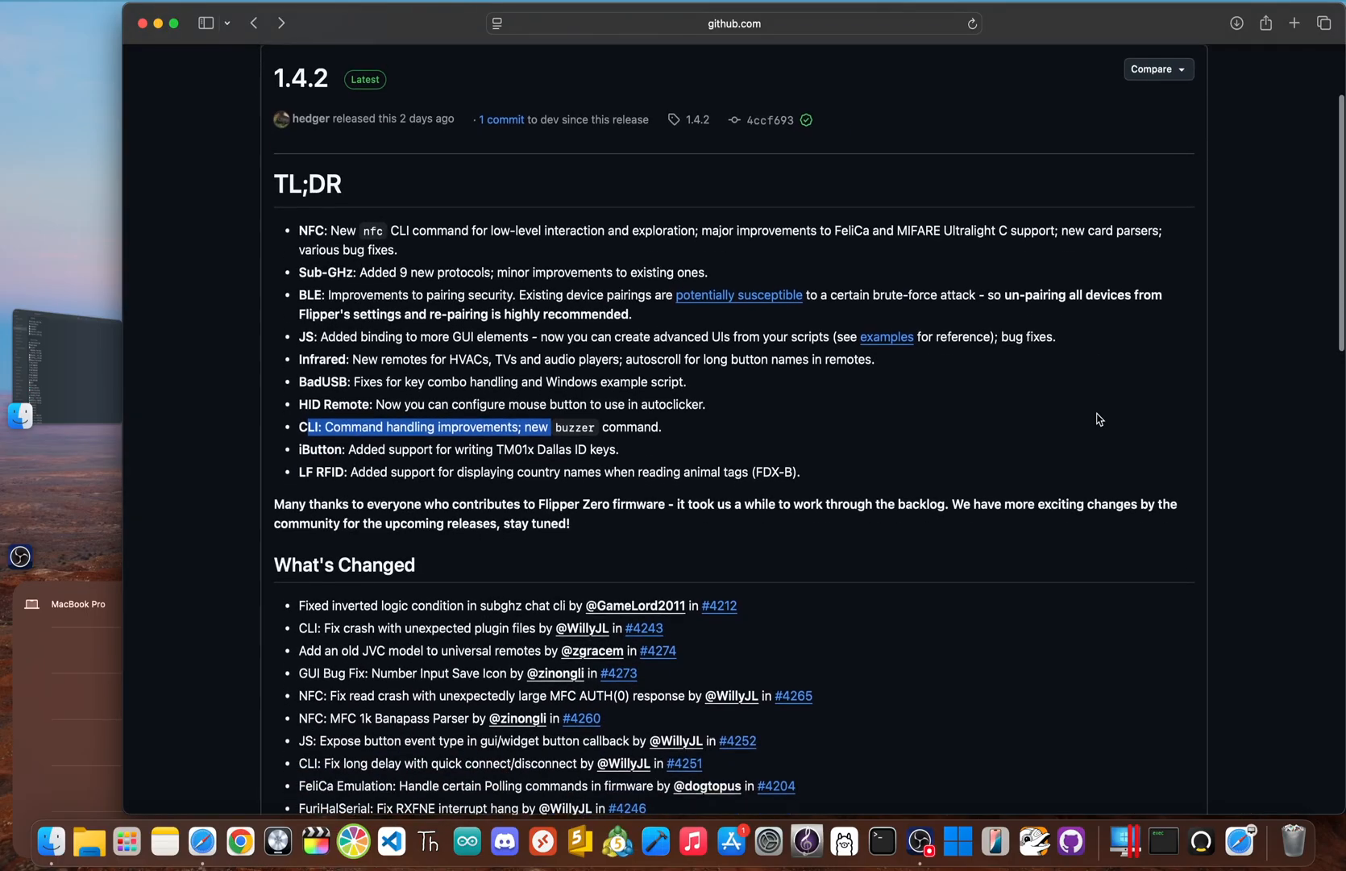
scroll("down", 3)
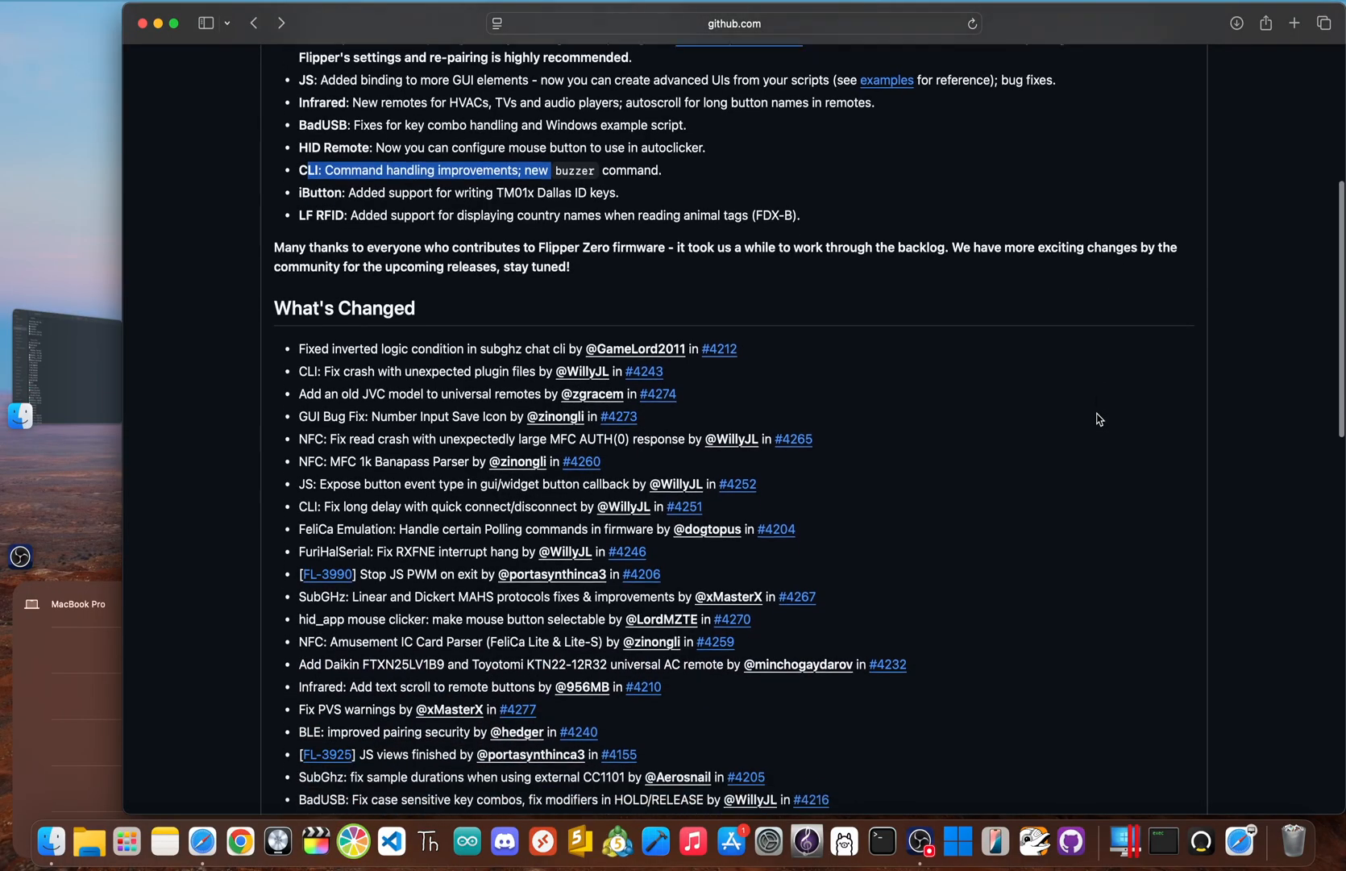
scroll("down", 3)
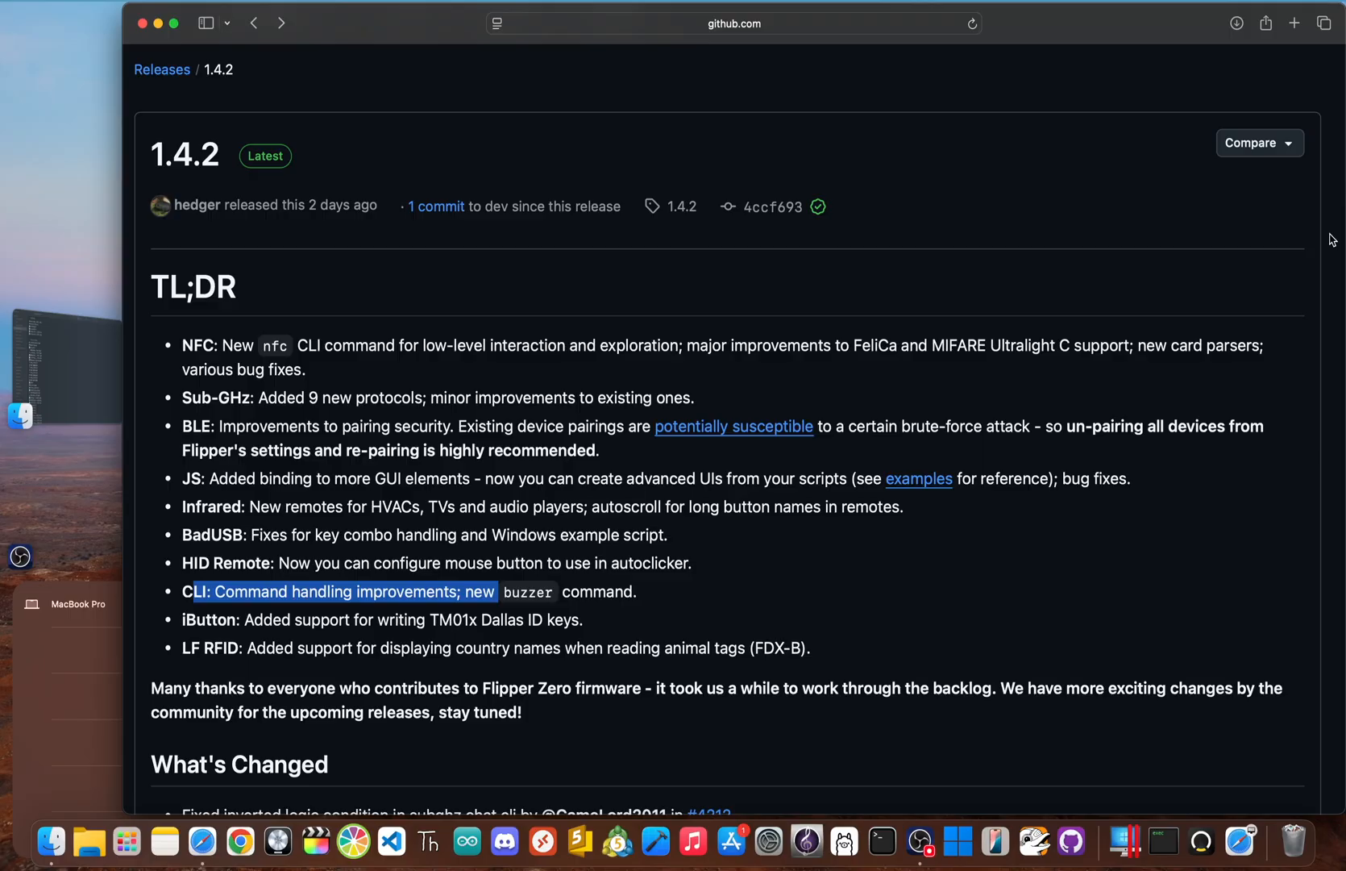
scroll("down", 3)
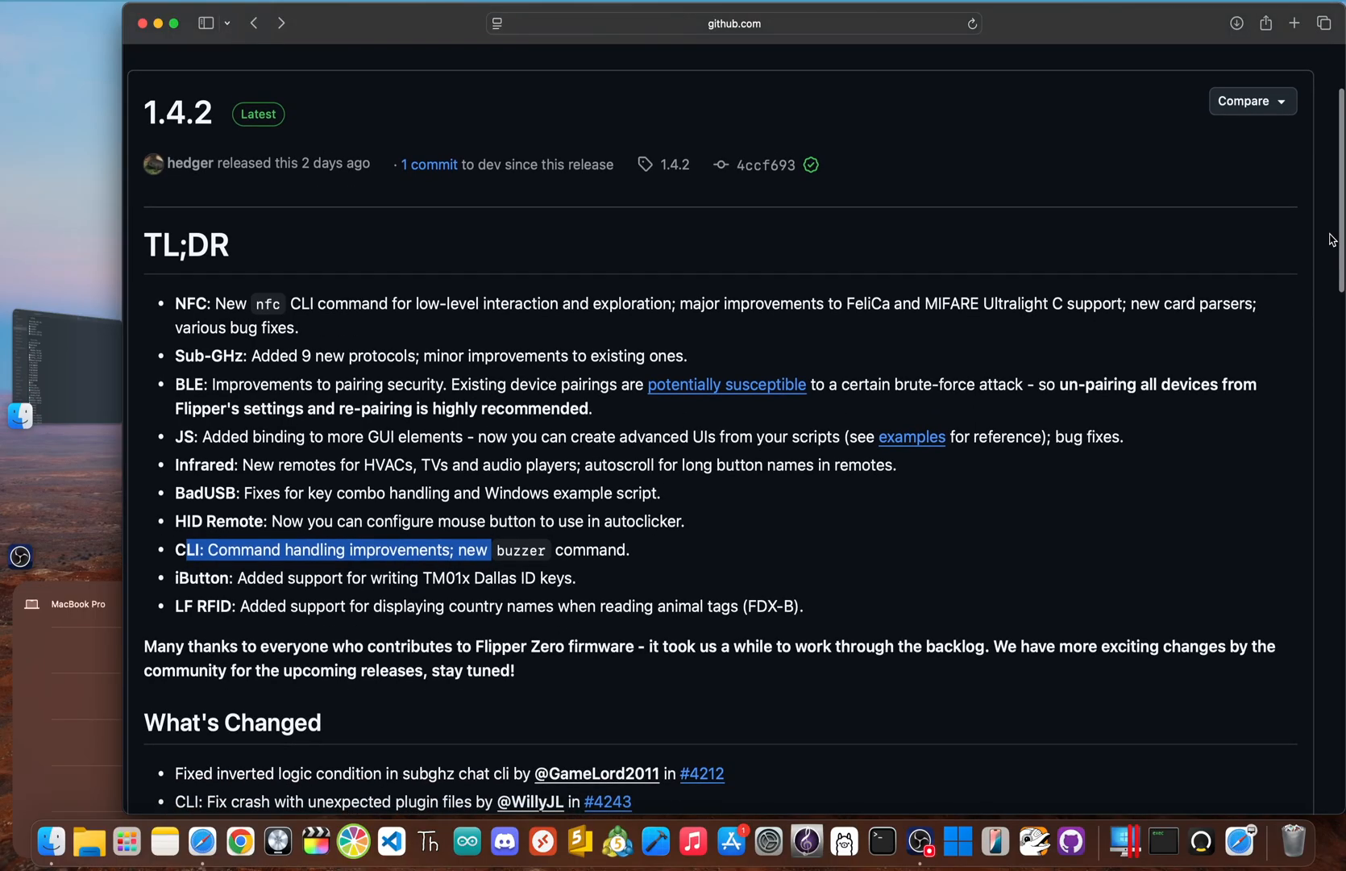
scroll("down", 3)
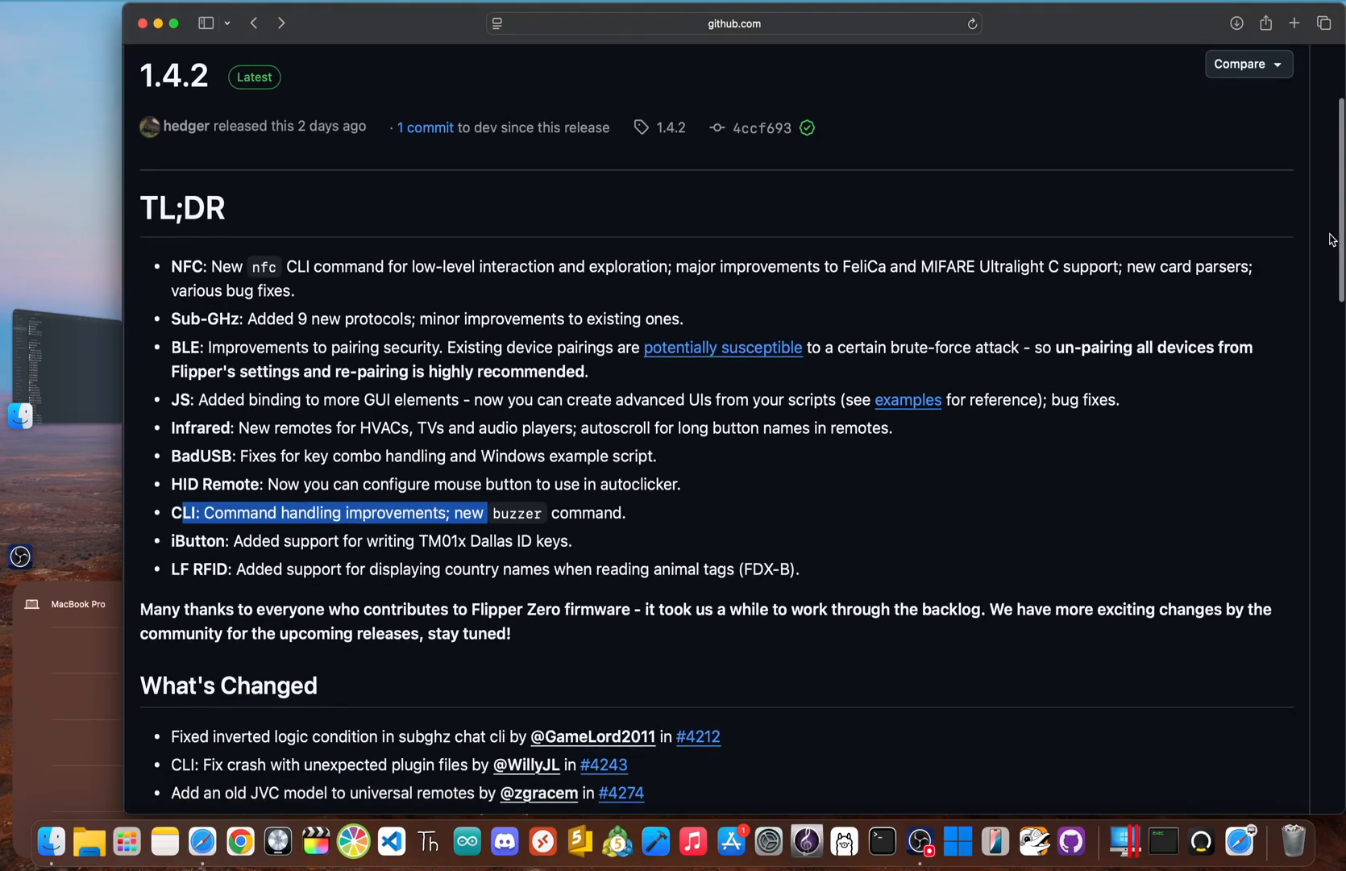
scroll("down", 3)
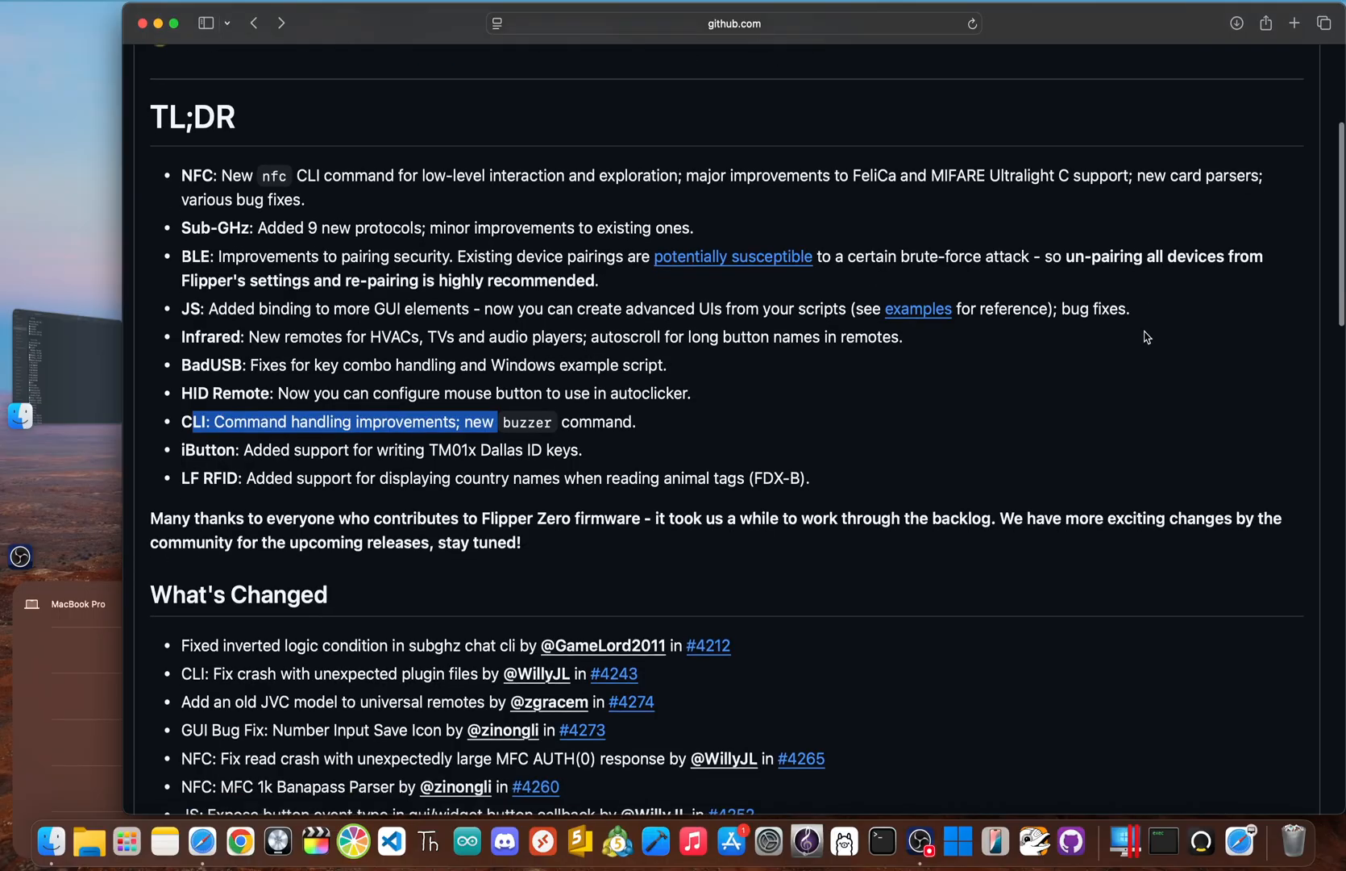
scroll("down", 3)
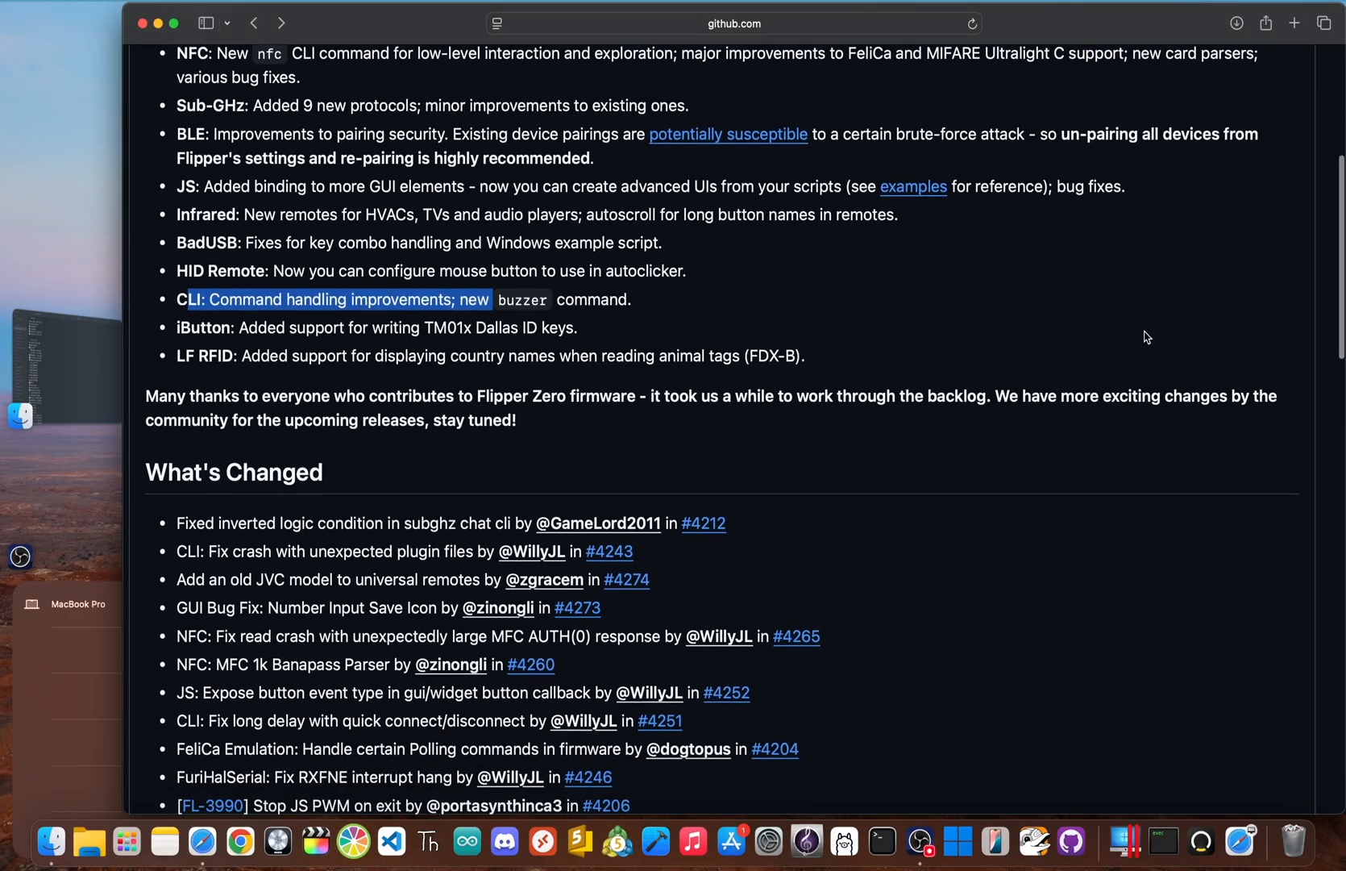
scroll("down", 3)
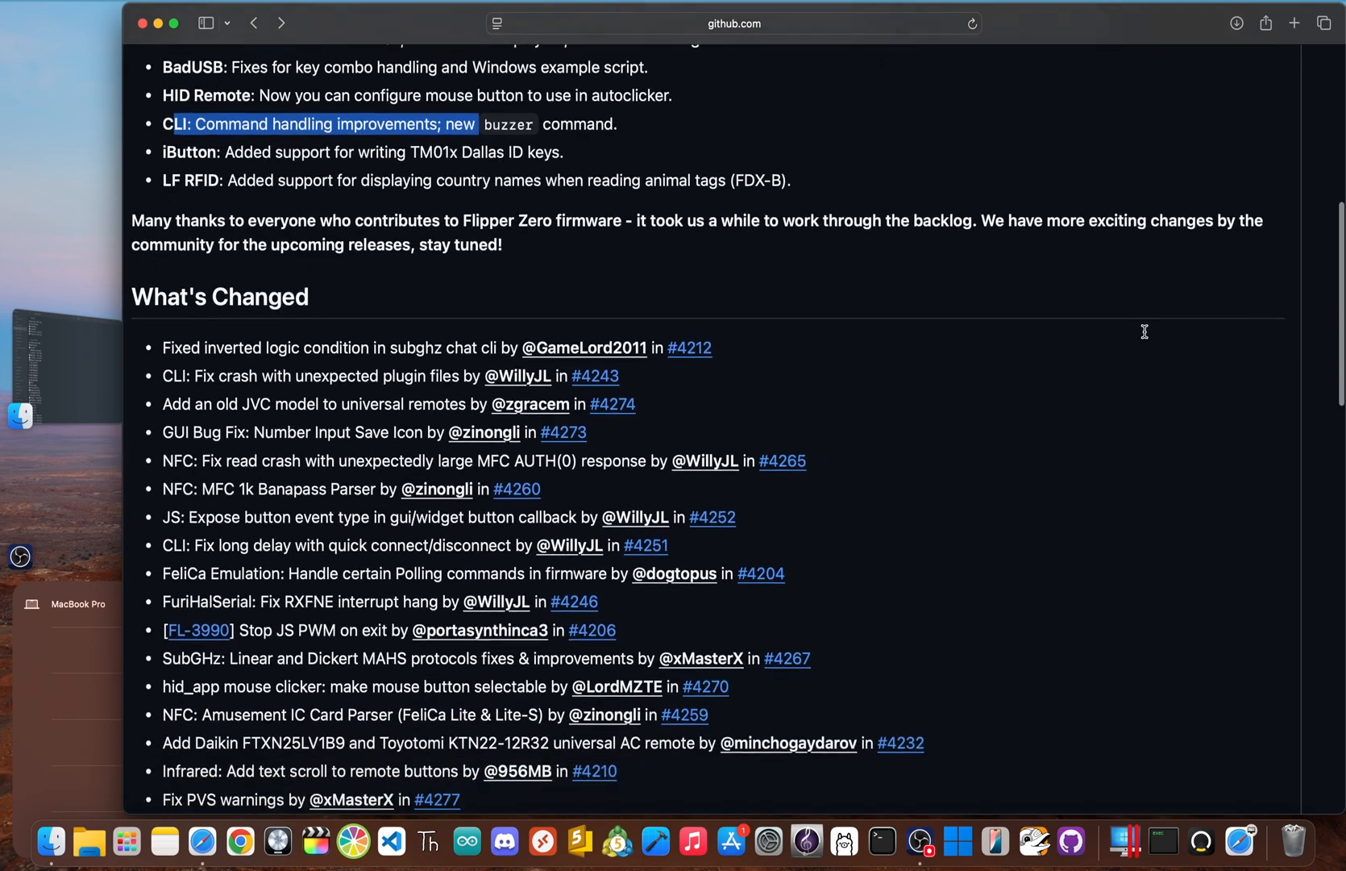
scroll("down", 3)
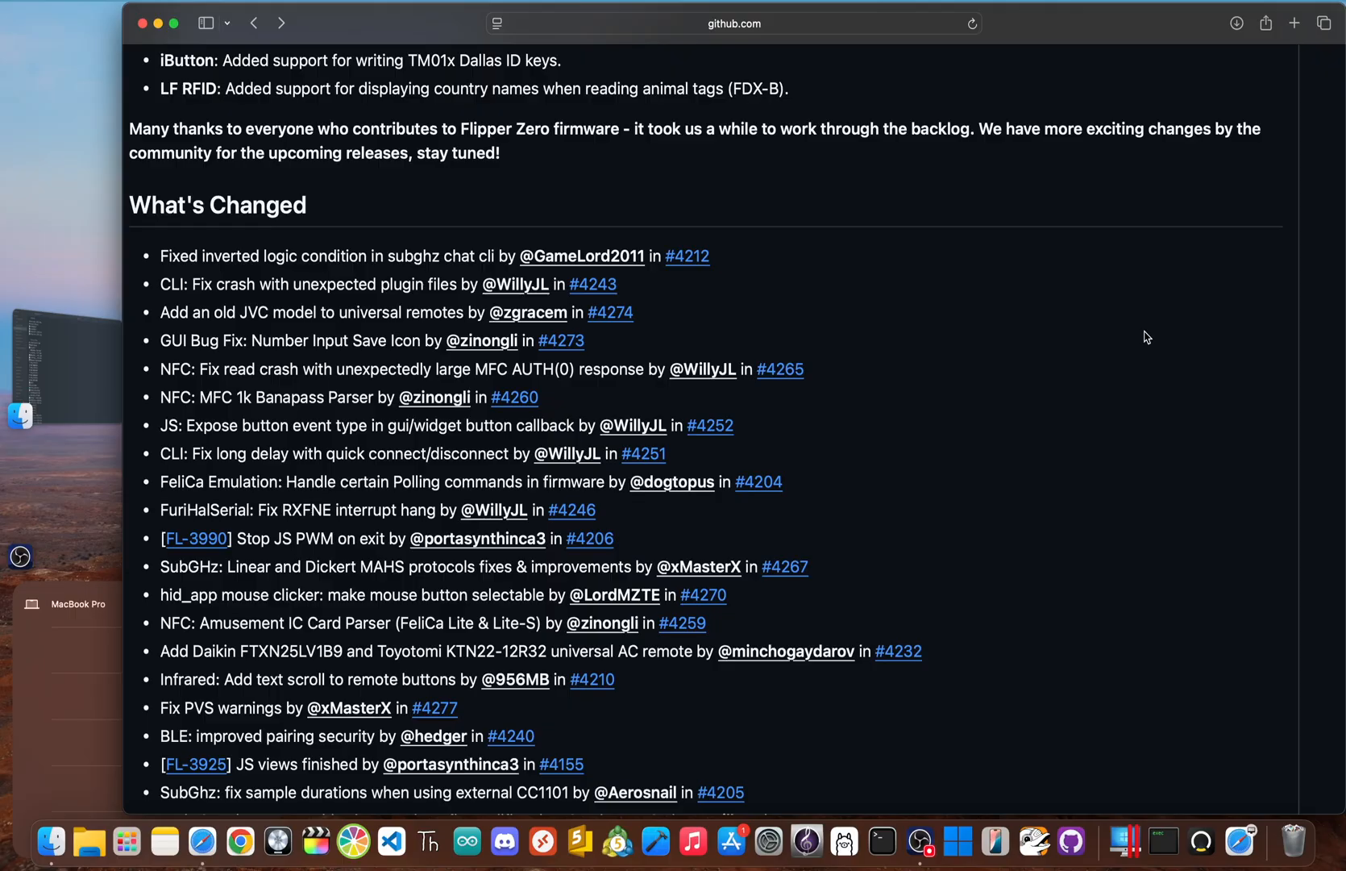
scroll("up", 3)
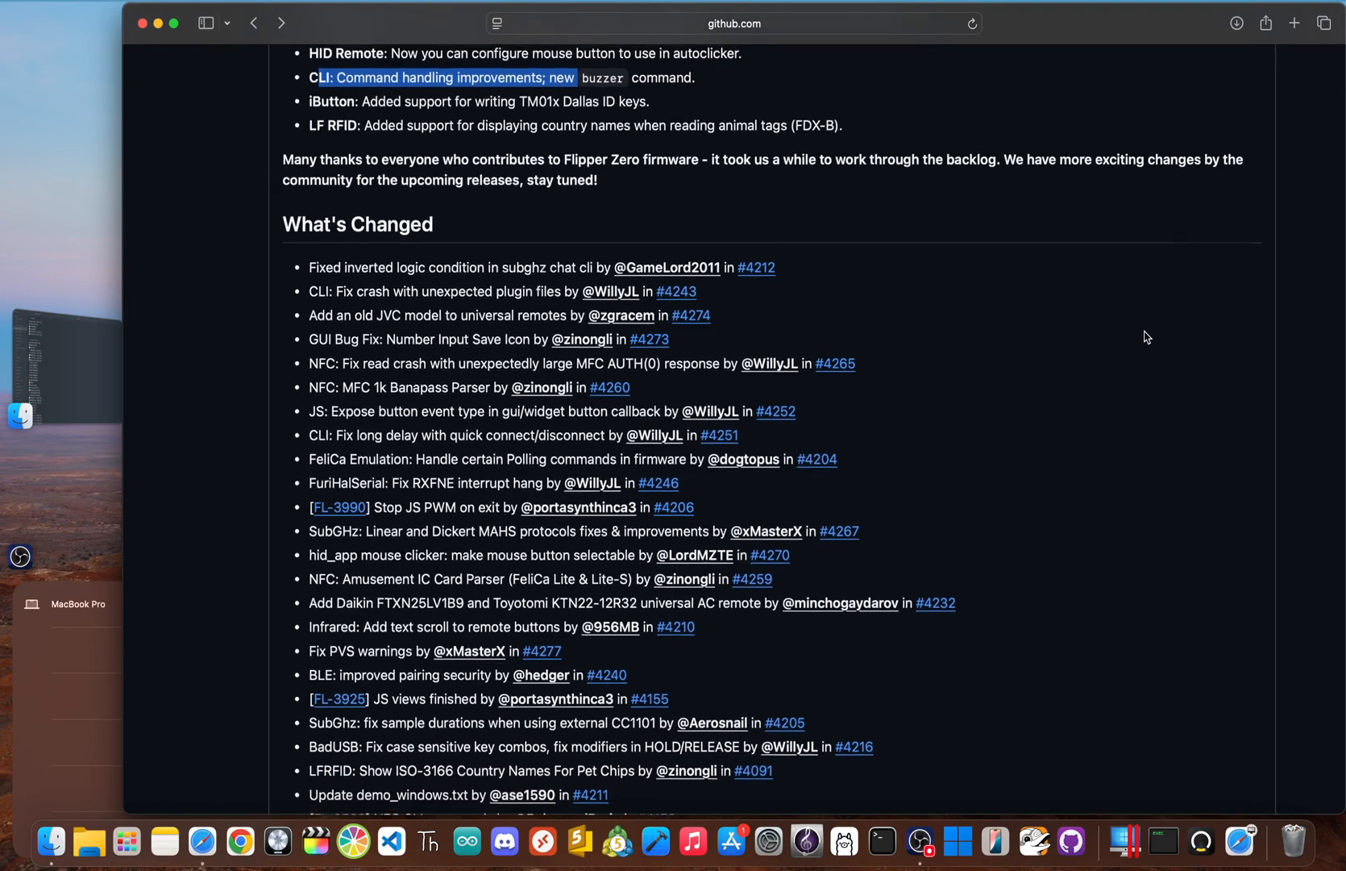
scroll("down", 3)
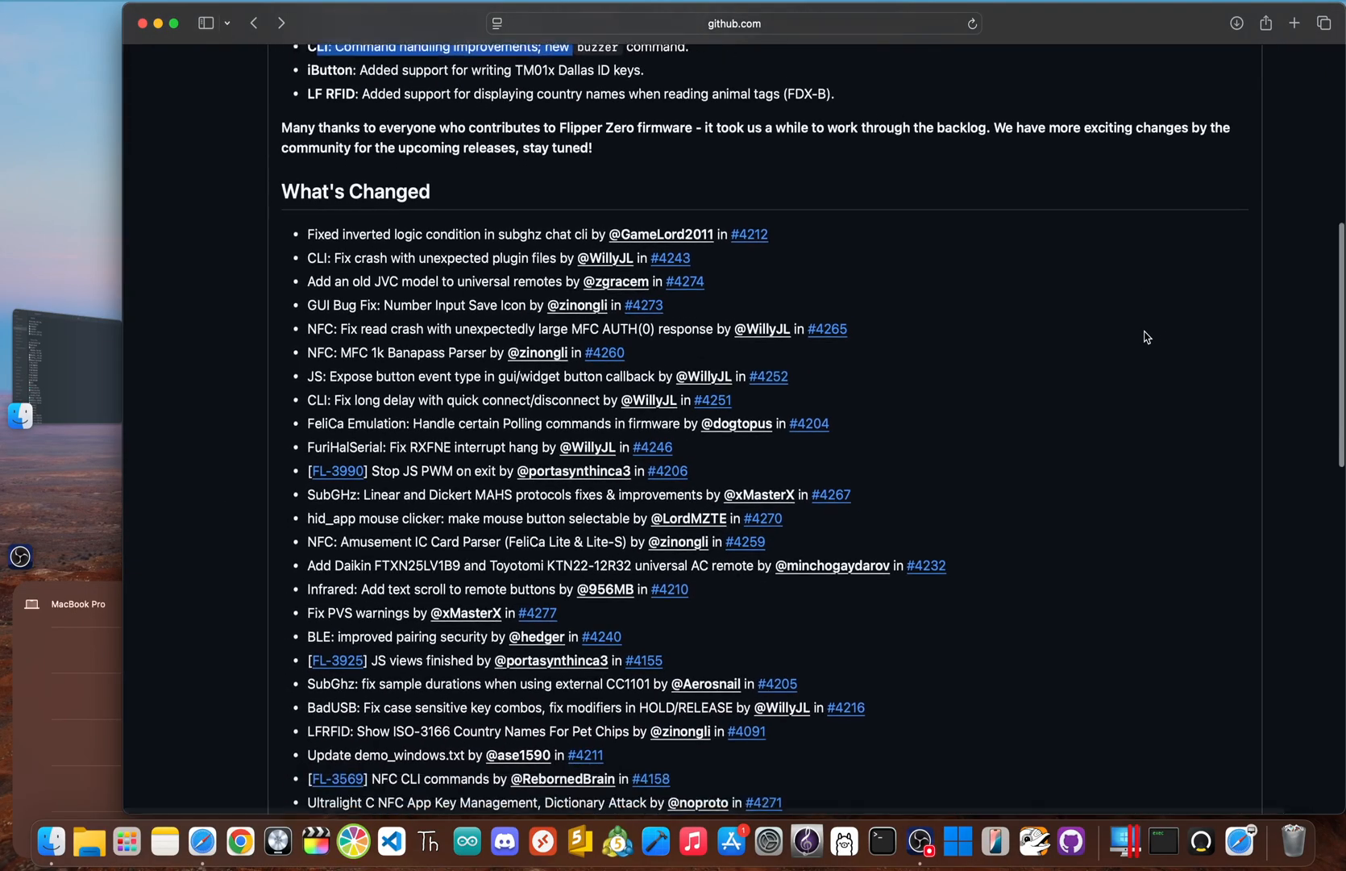
scroll("down", 3)
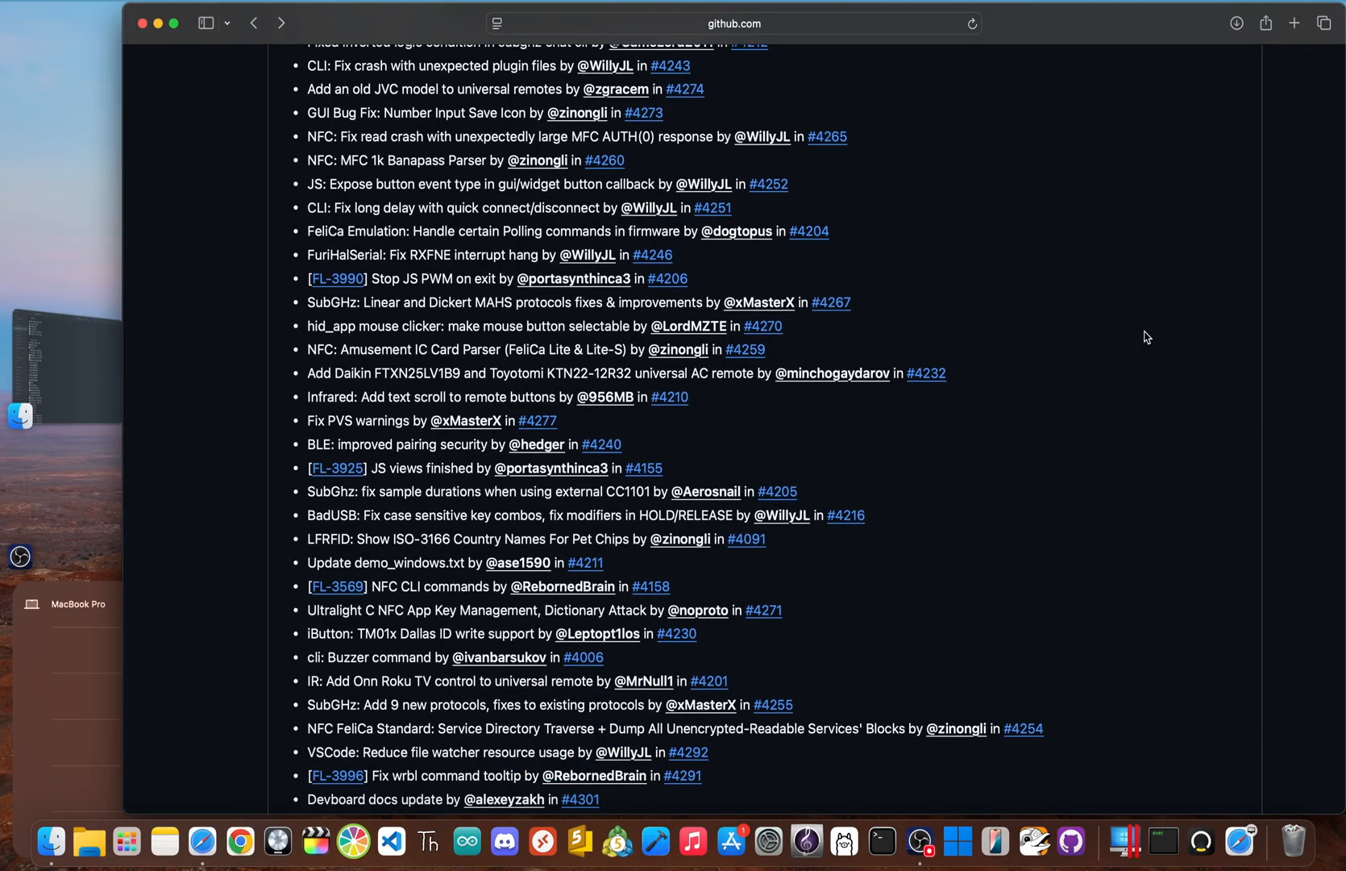
scroll("down", 3)
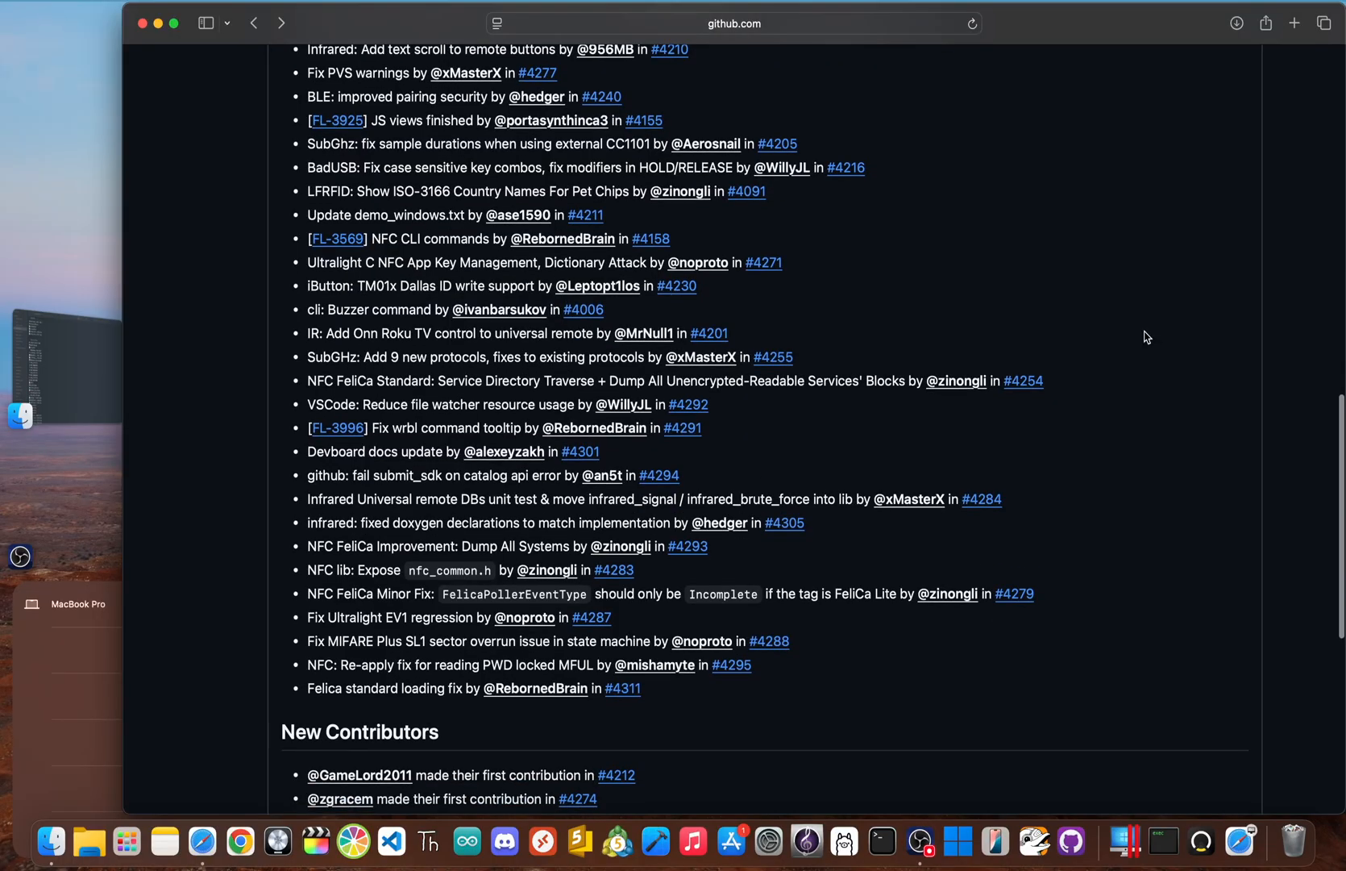
scroll("down", 3)
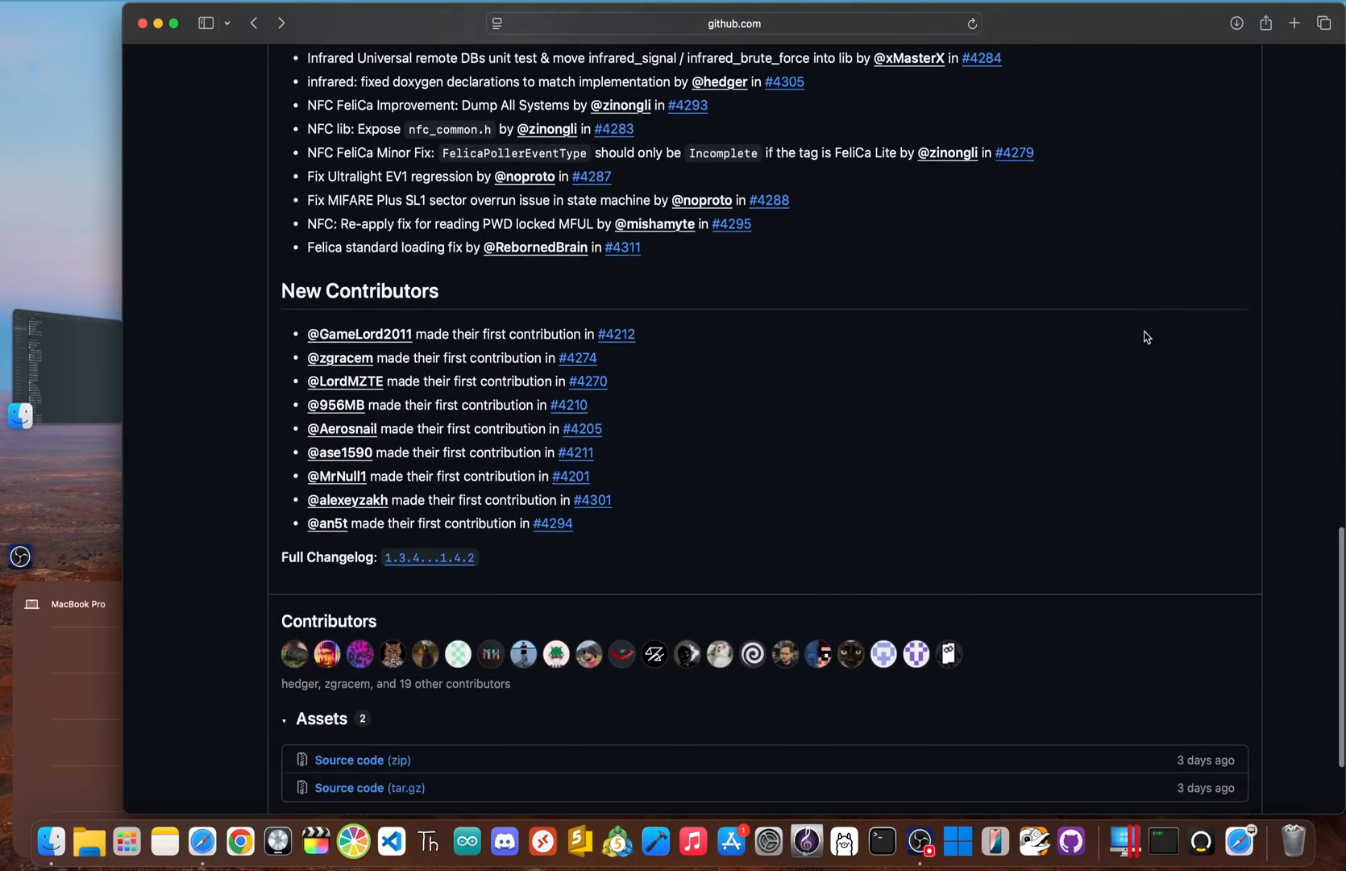
scroll("down", 3)
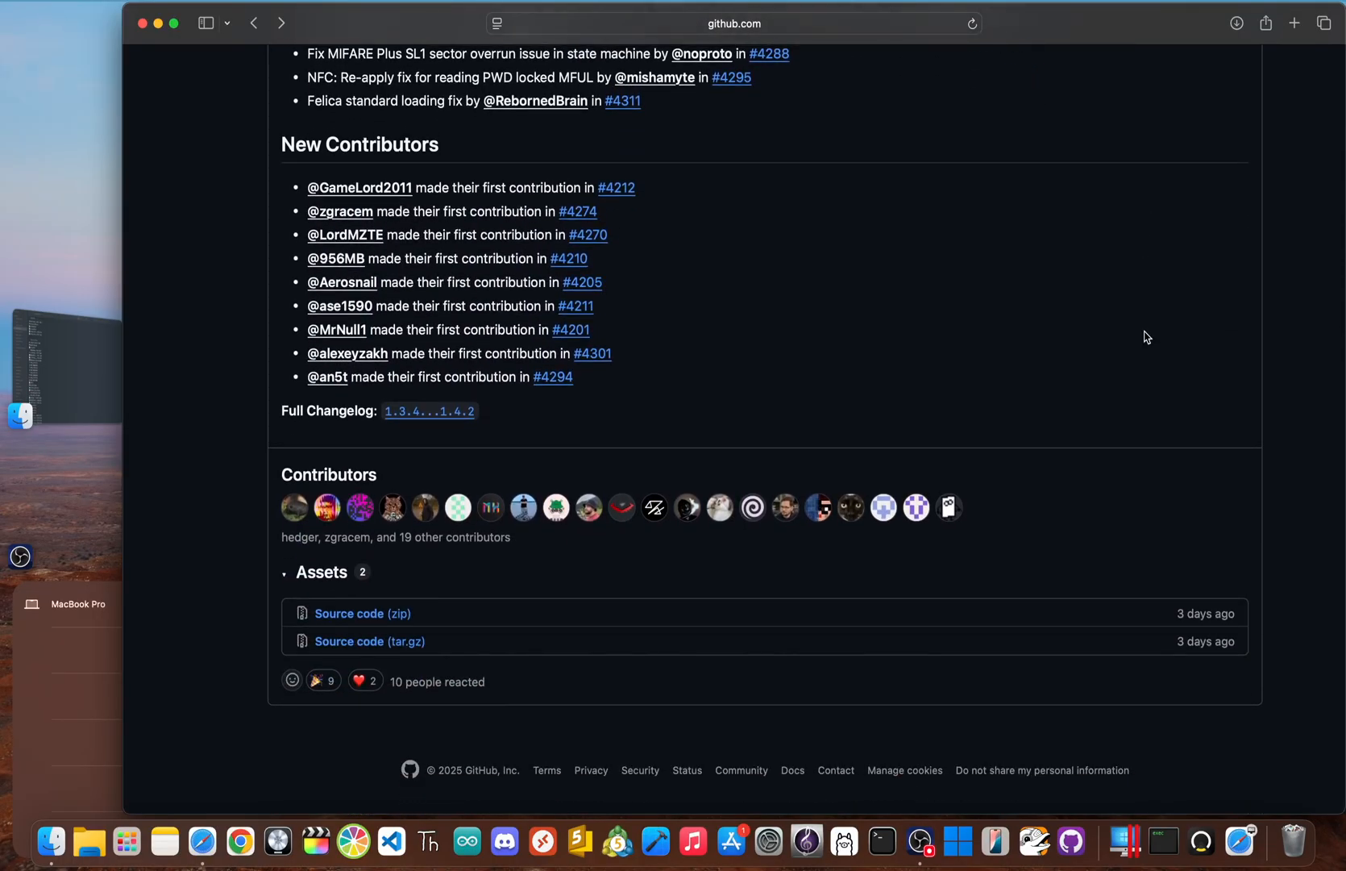
scroll("up", 3)
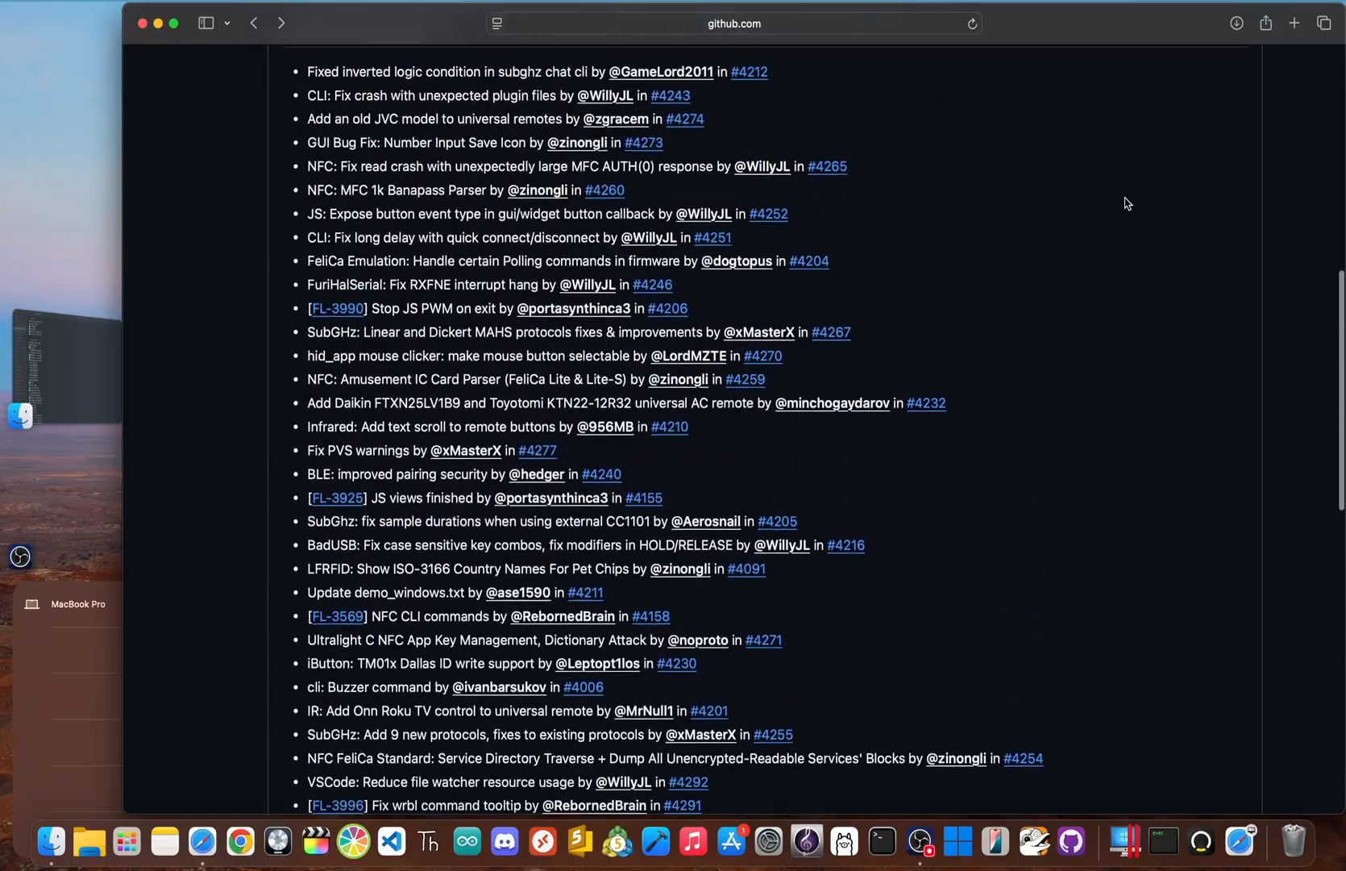